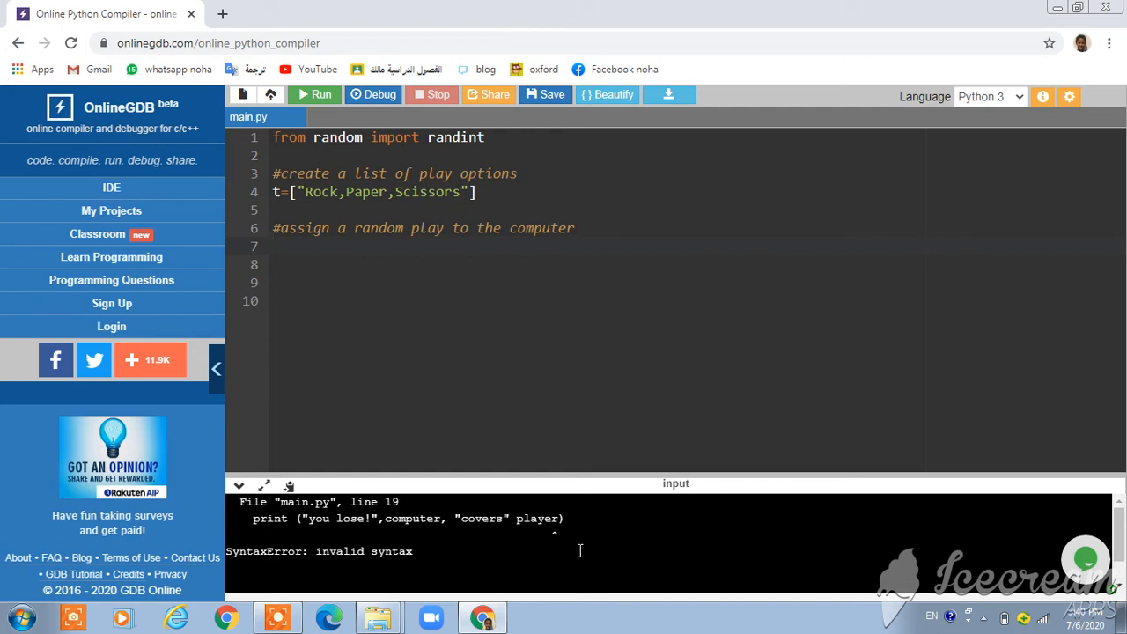
Write line 7 as computer= t[randint(0,2)], picking randint from autocomplete.
text(computer)
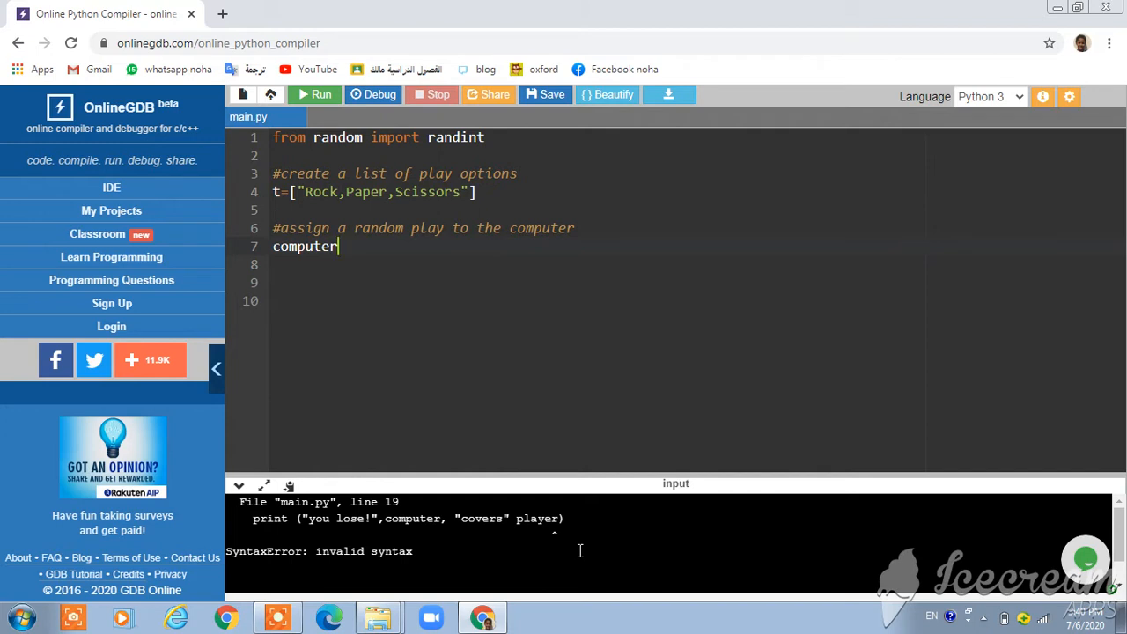
text(=)
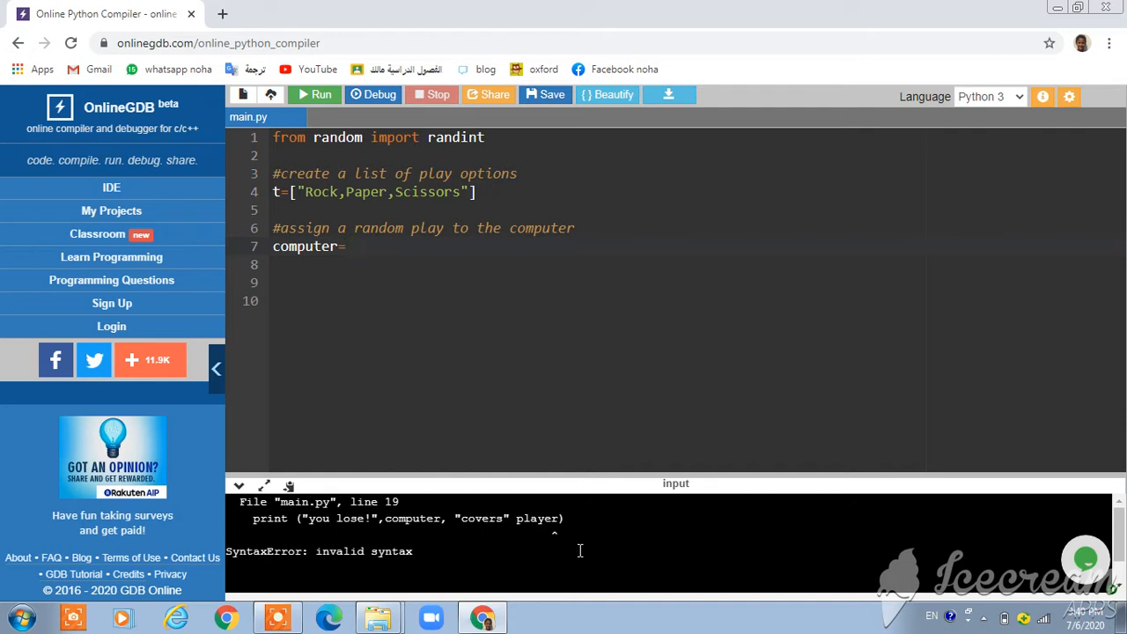
text(t)
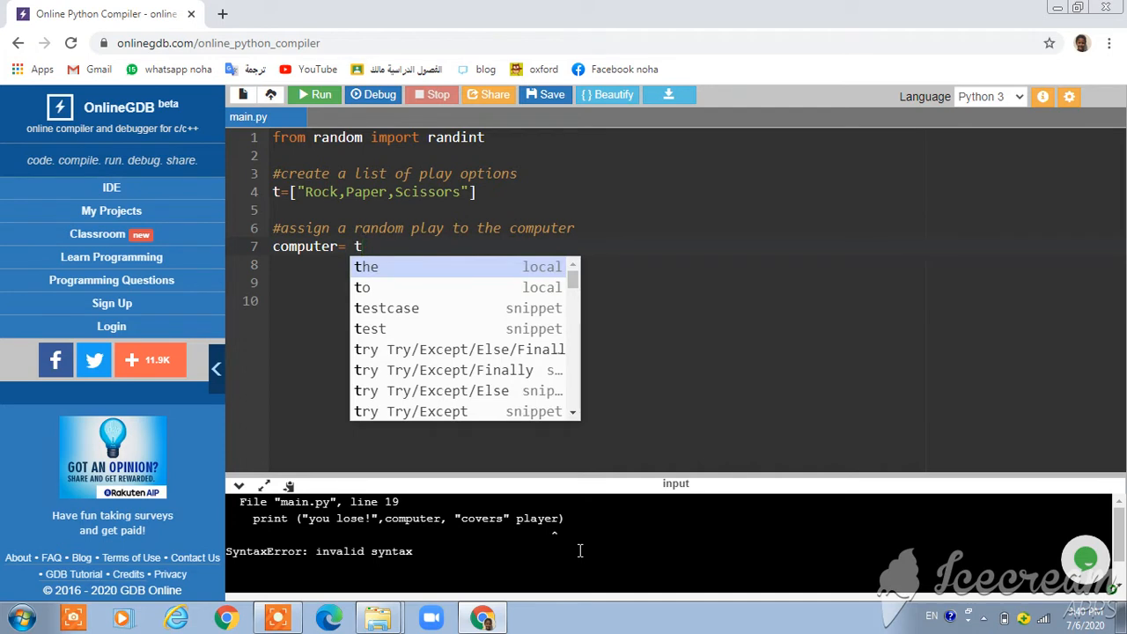
text([])
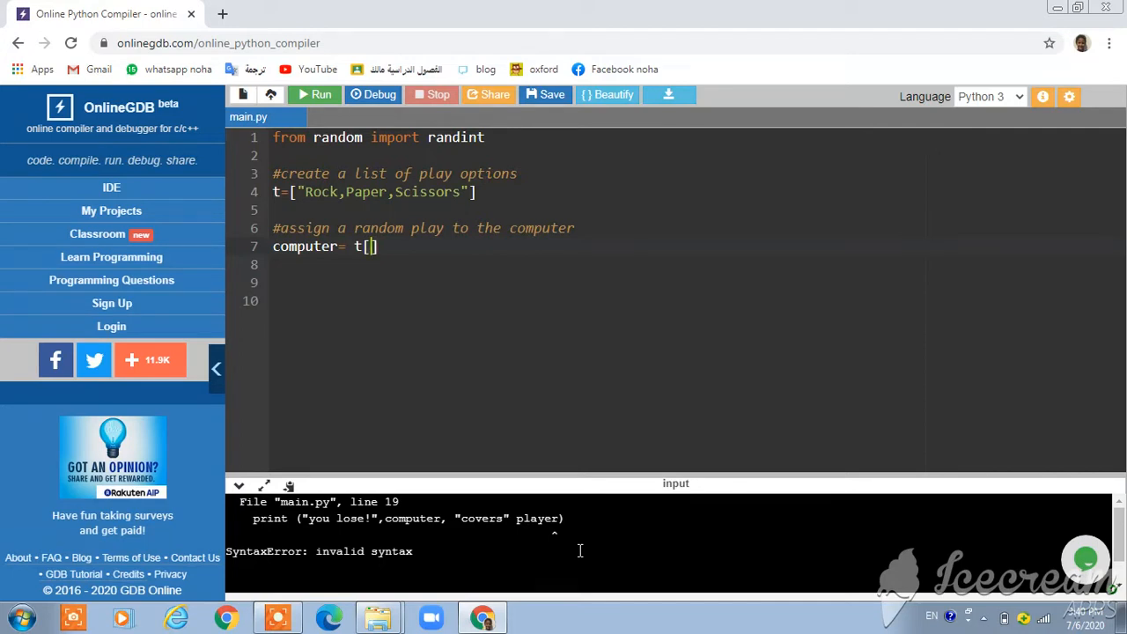
text(ra)
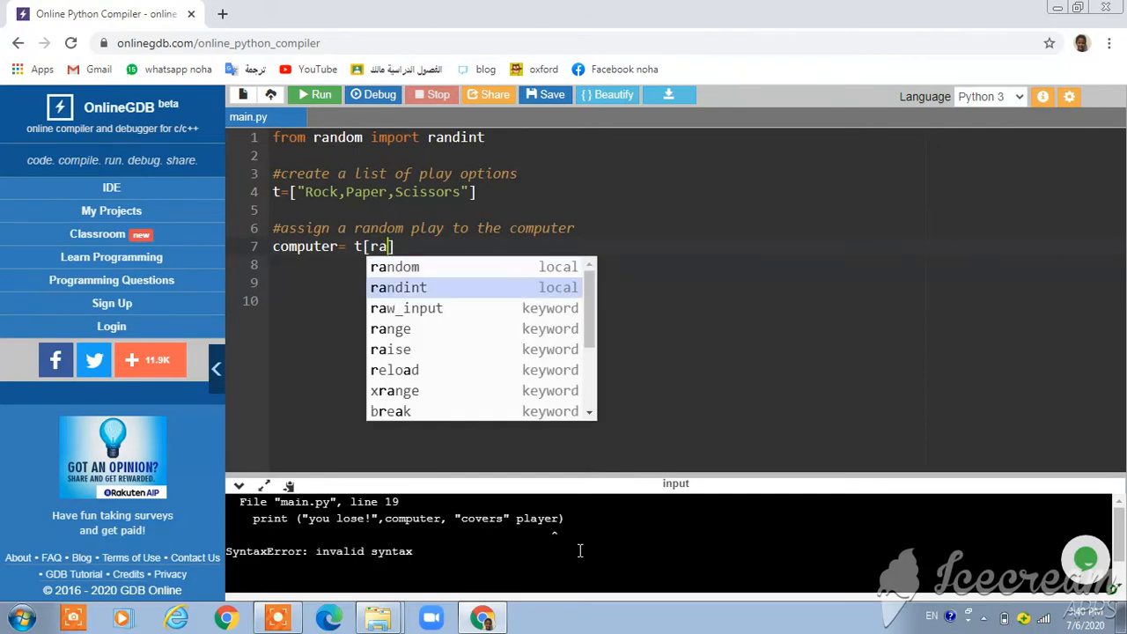
click(398, 287)
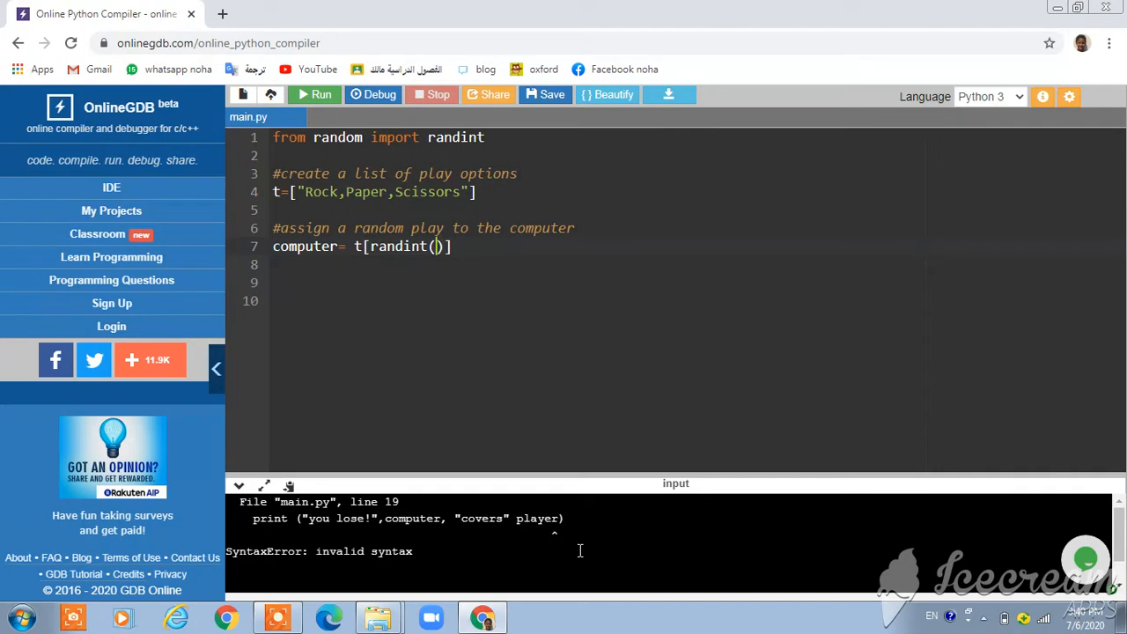
text(0,)
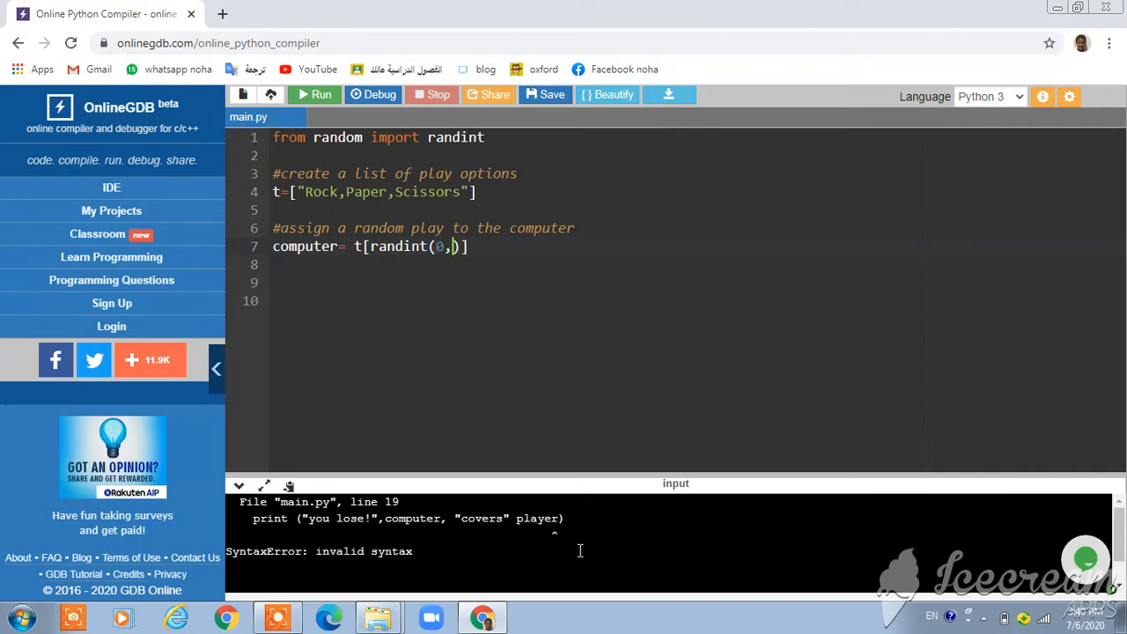
text(2)
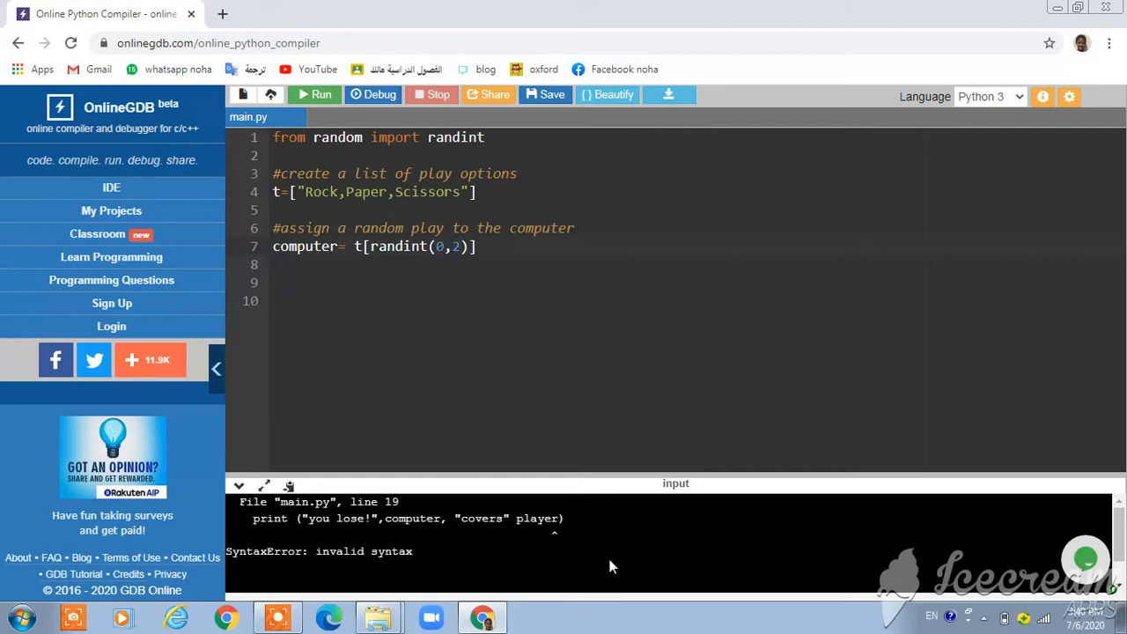
click(476, 247)
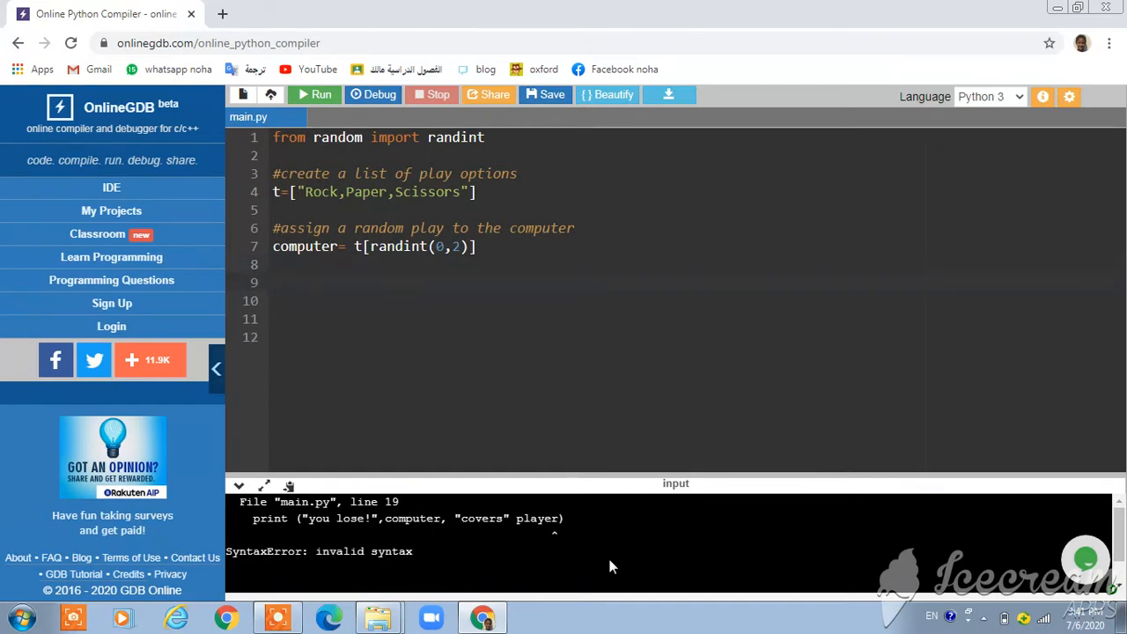
Start a new comment with '#' on line 9 below the computer assignment.
text(#)
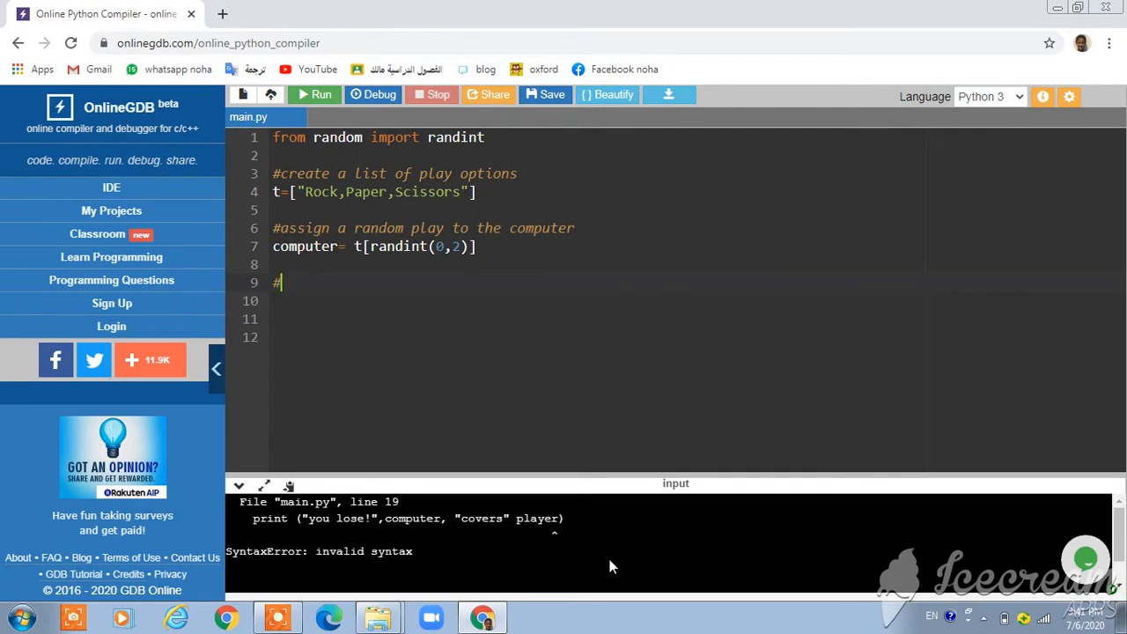
Finish the comment so it reads '#set player to False'.
text(set)
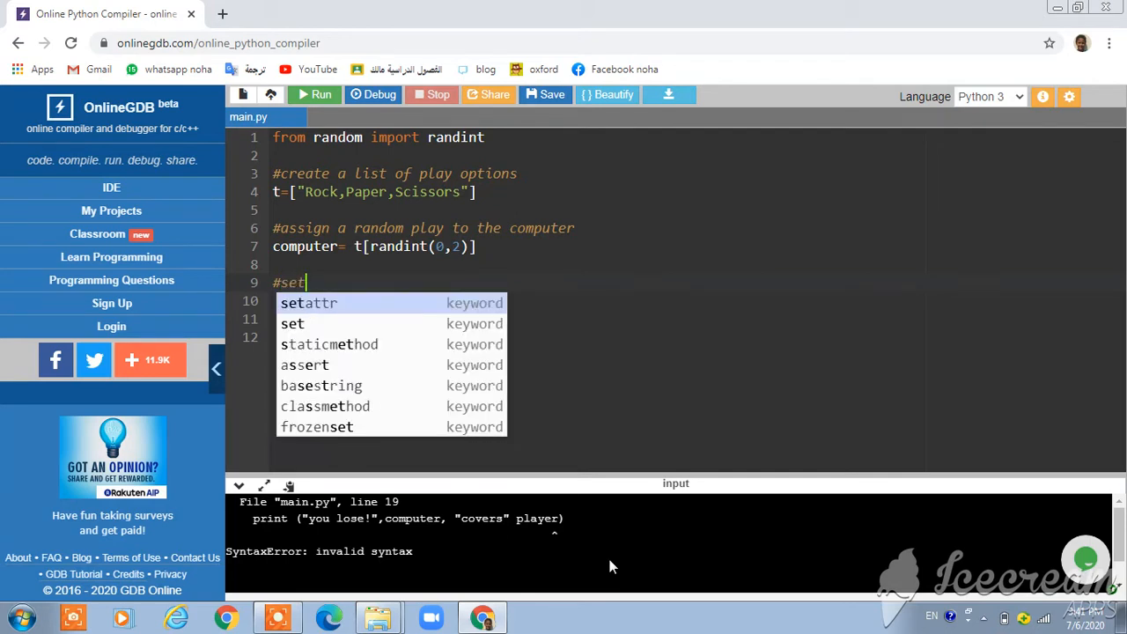
key(Escape)
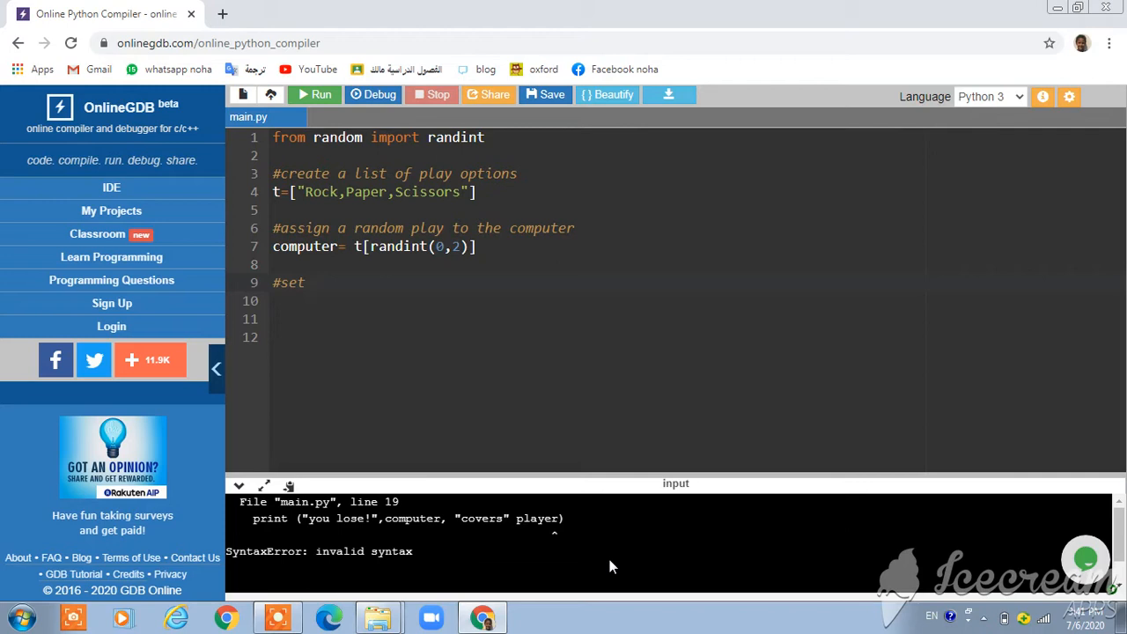
text(player)
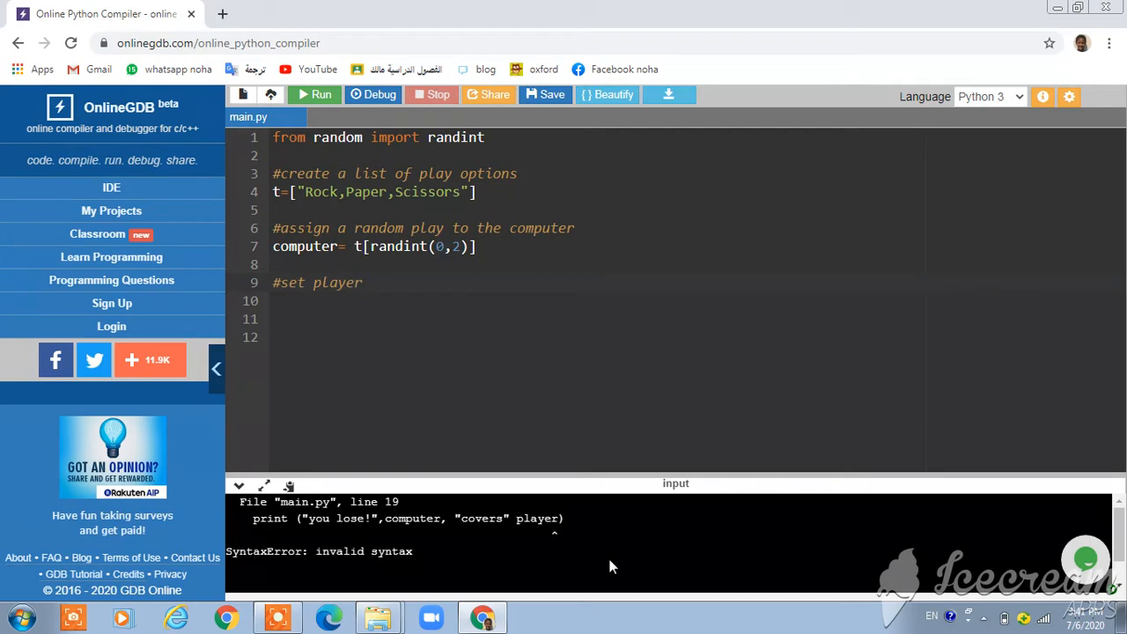
text(to)
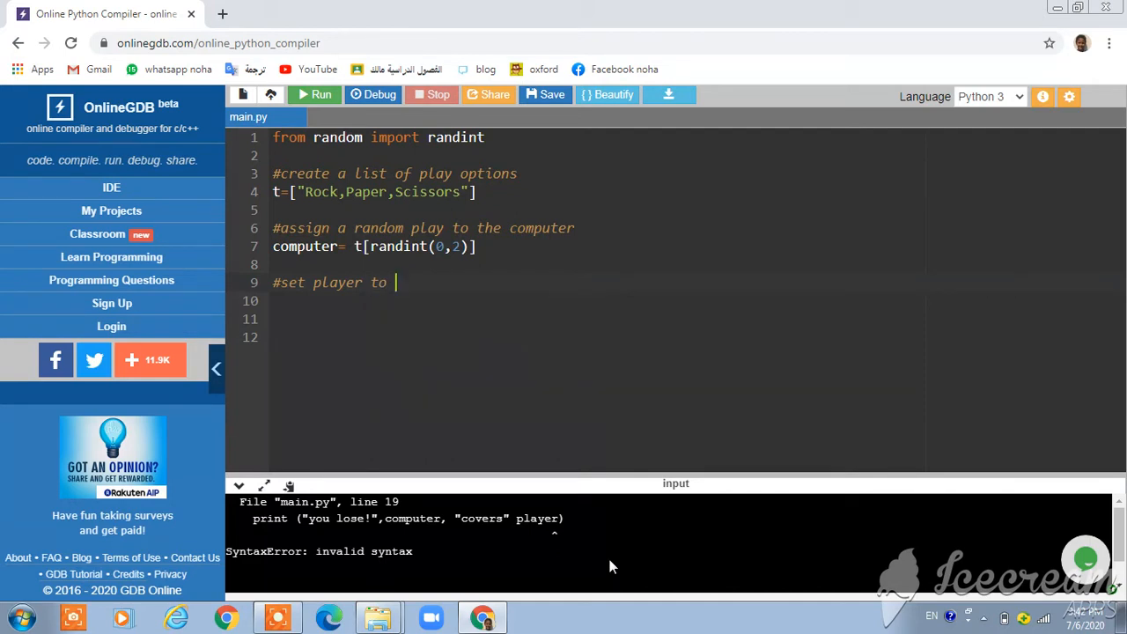
text(fa)
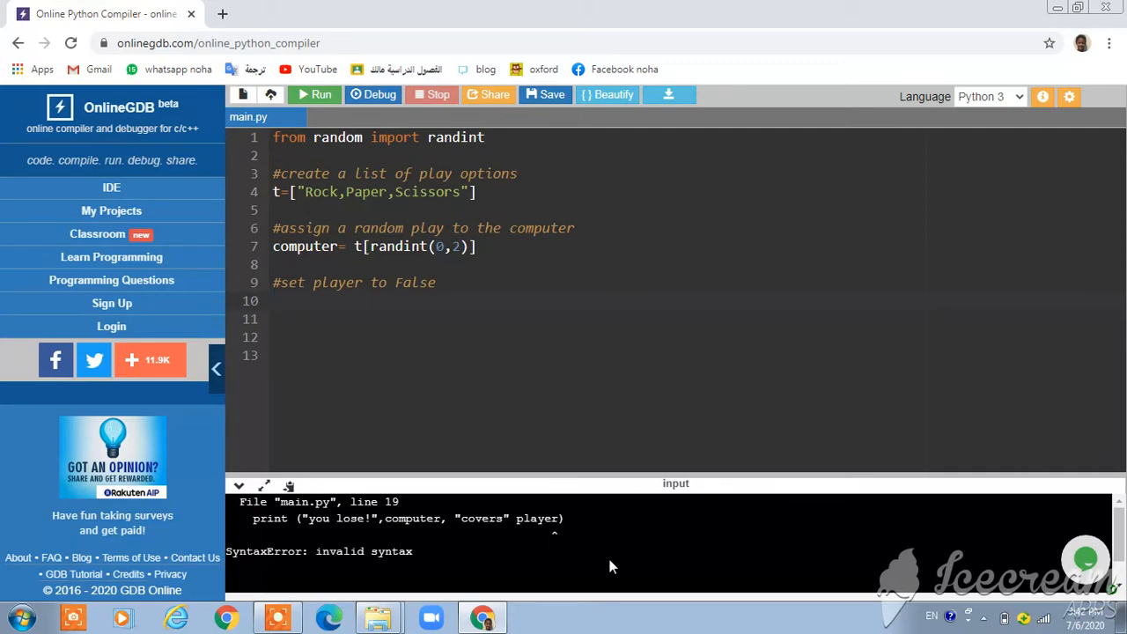
Write player=False on line 10, accepting autocomplete for player and False.
text(p)
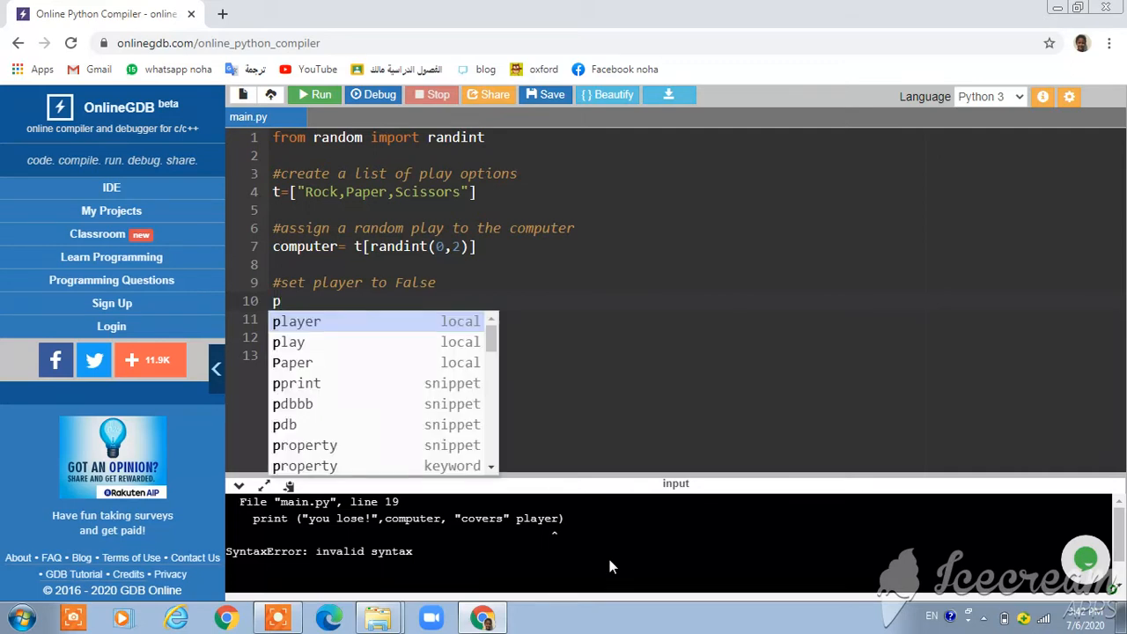
click(296, 321)
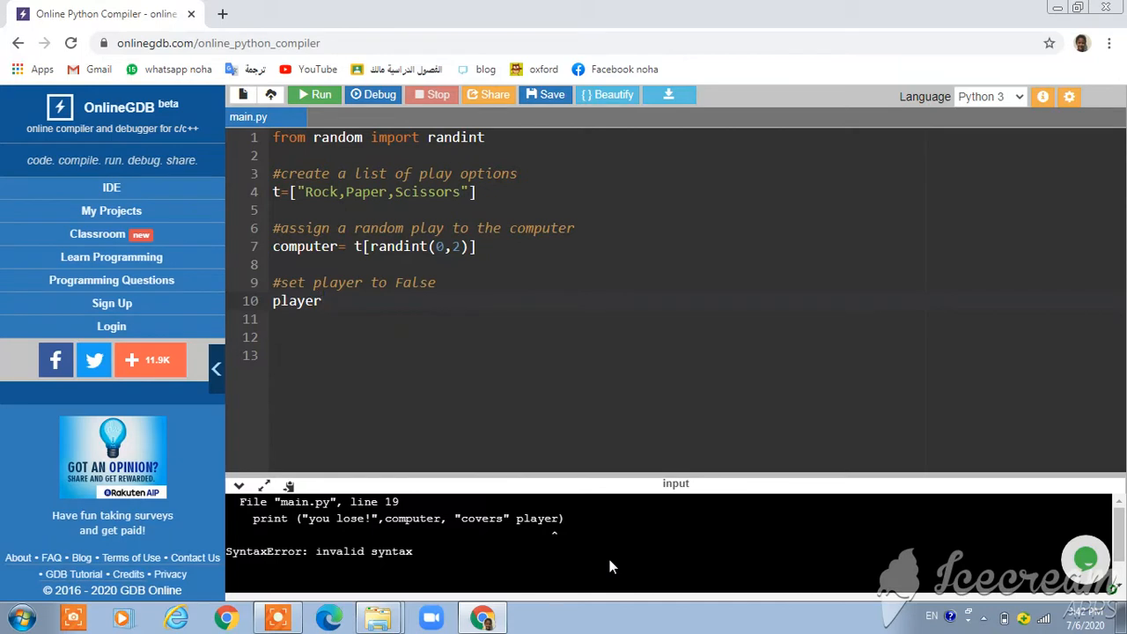
text(=)
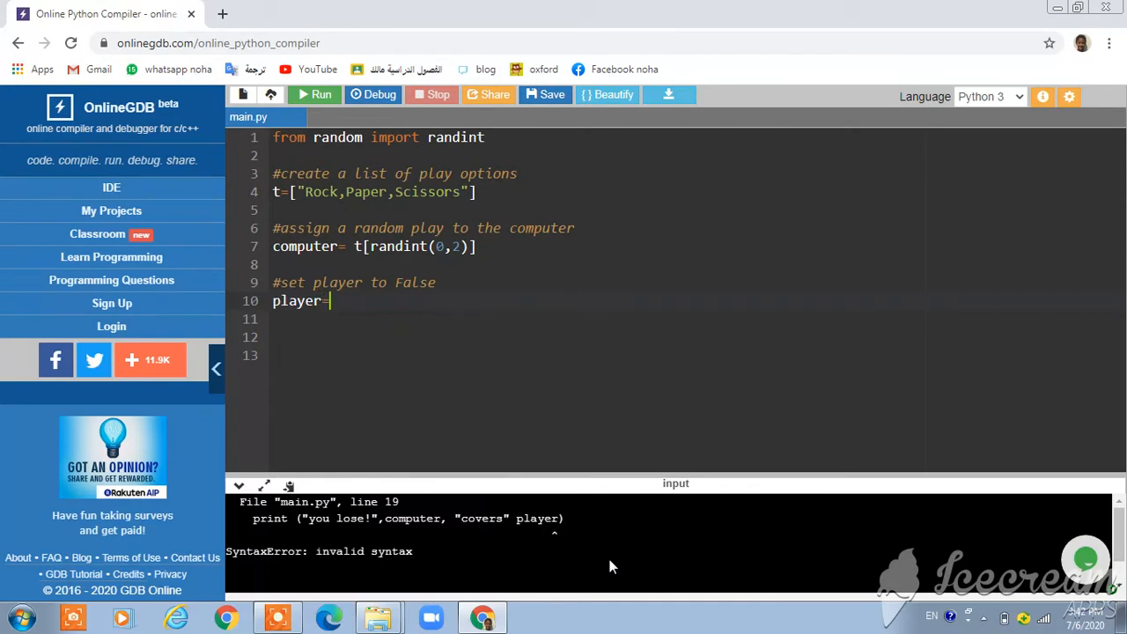
text(f)
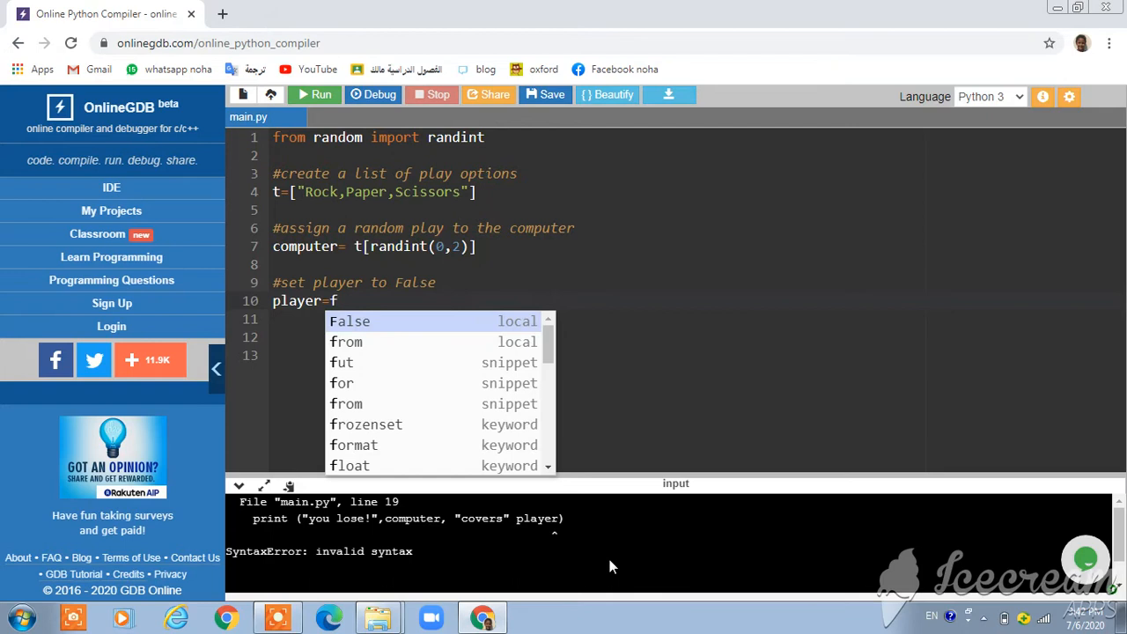
click(348, 321)
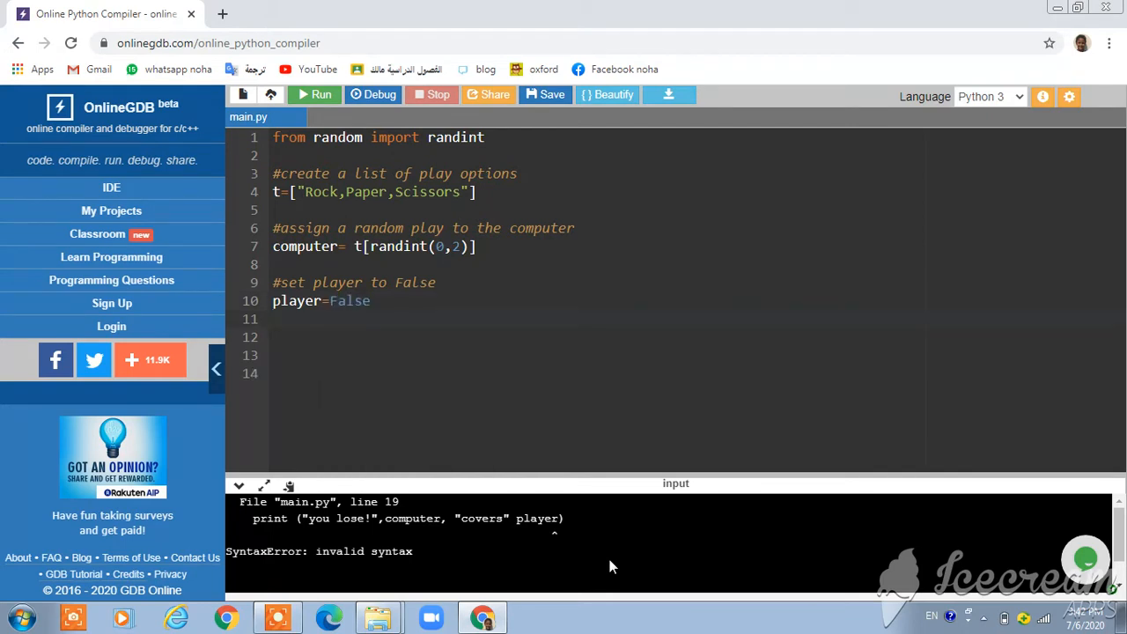
Write player==False on line 11 and push it down one line with Enter.
text(p)
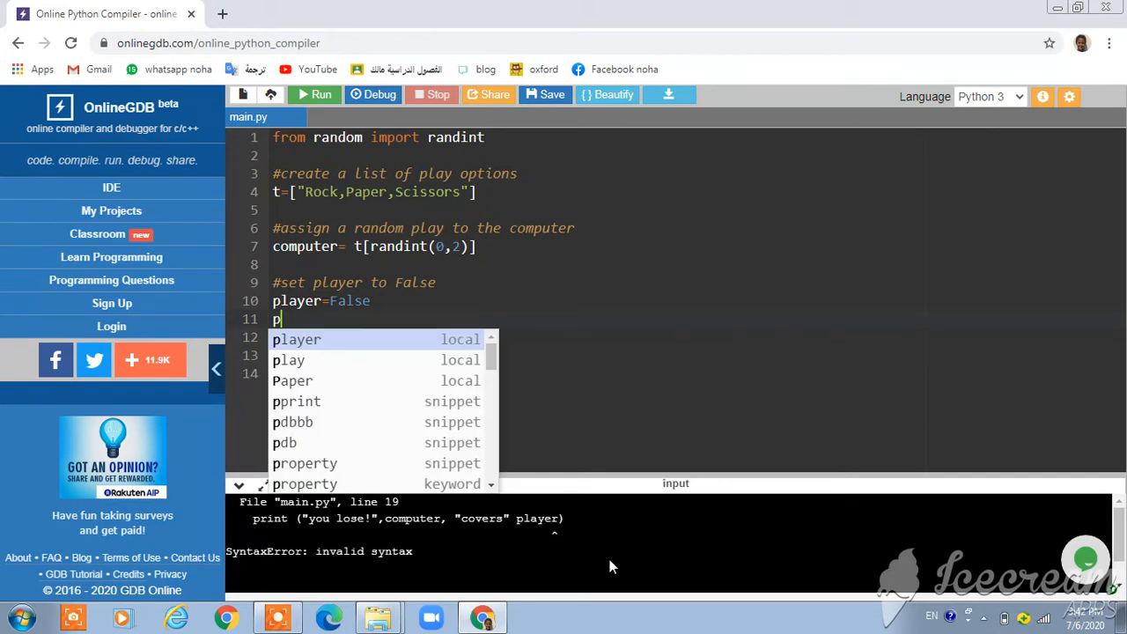
text(y)
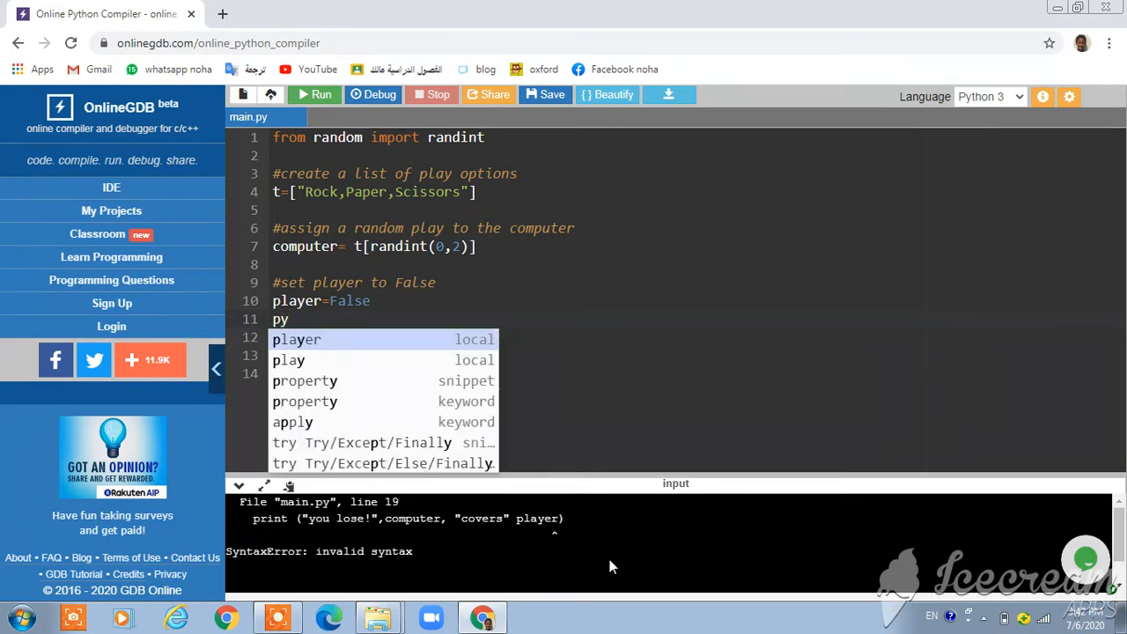
text(layer)
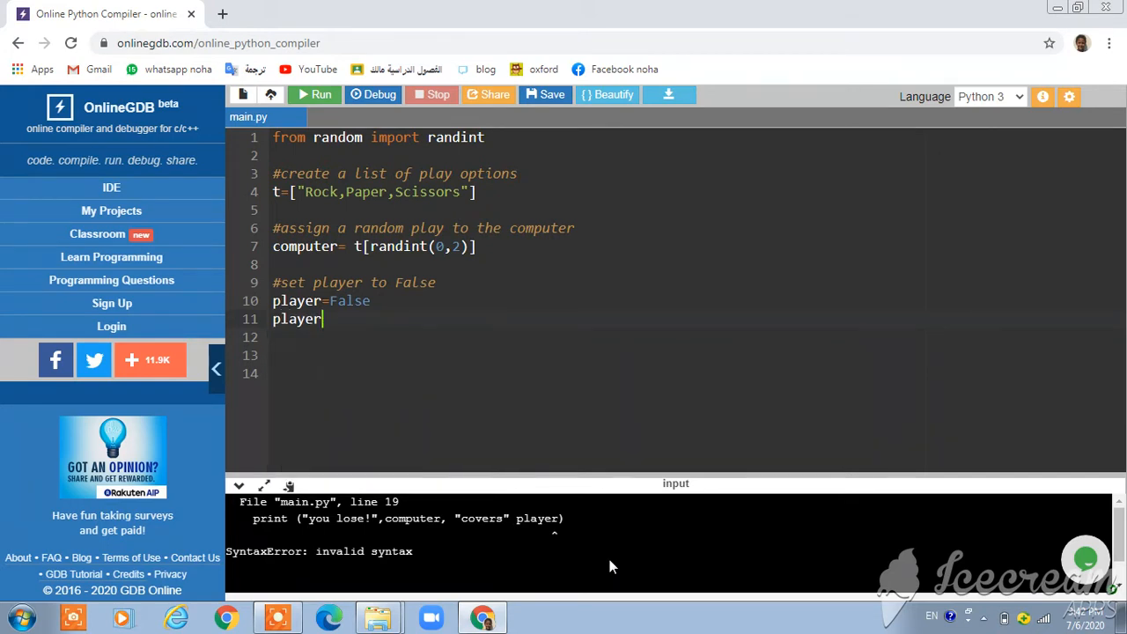
text(==)
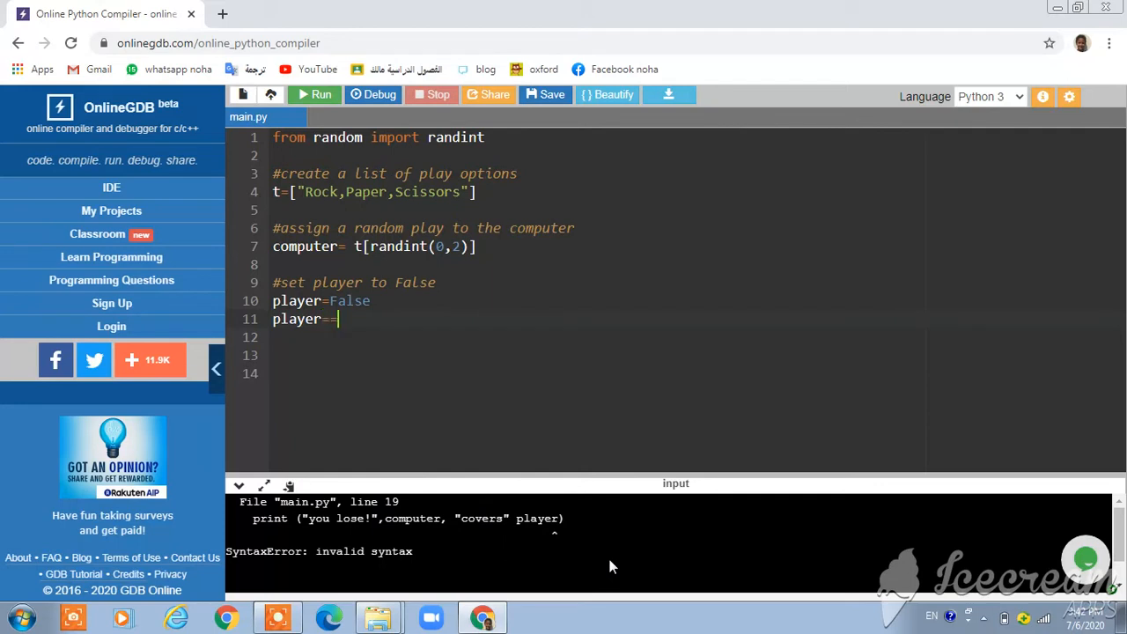
text(f)
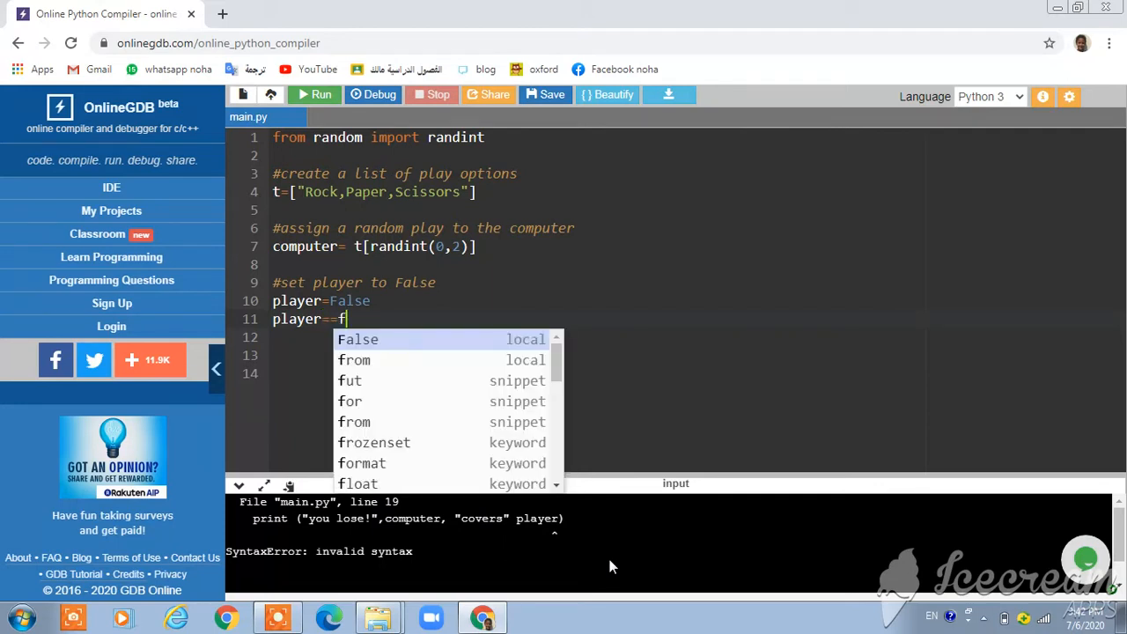
text(alse)
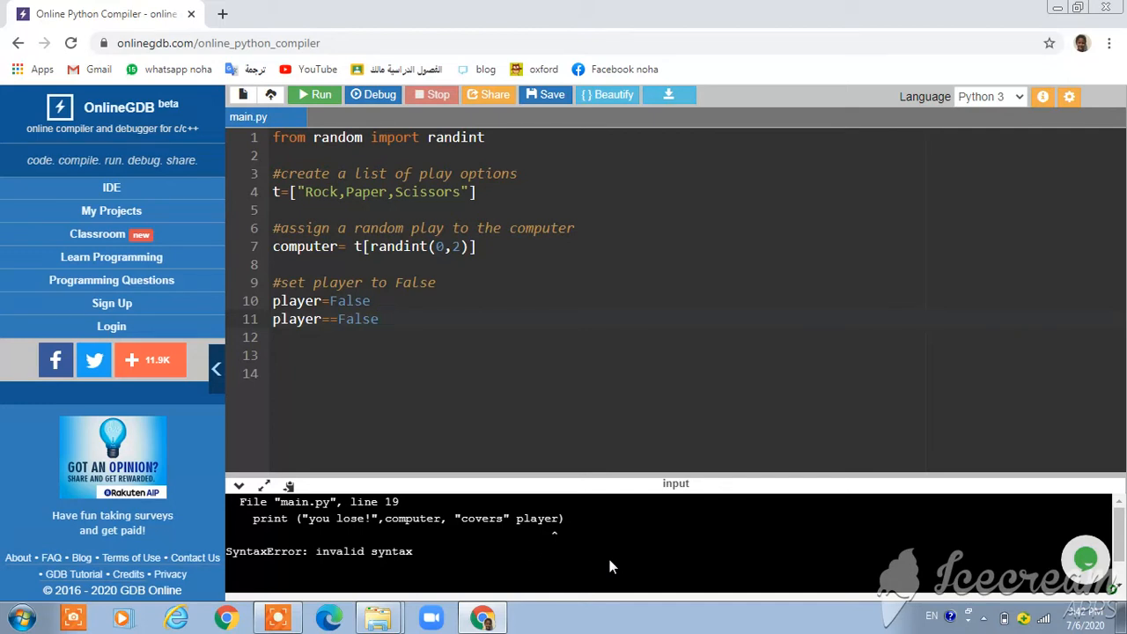
key(enter)
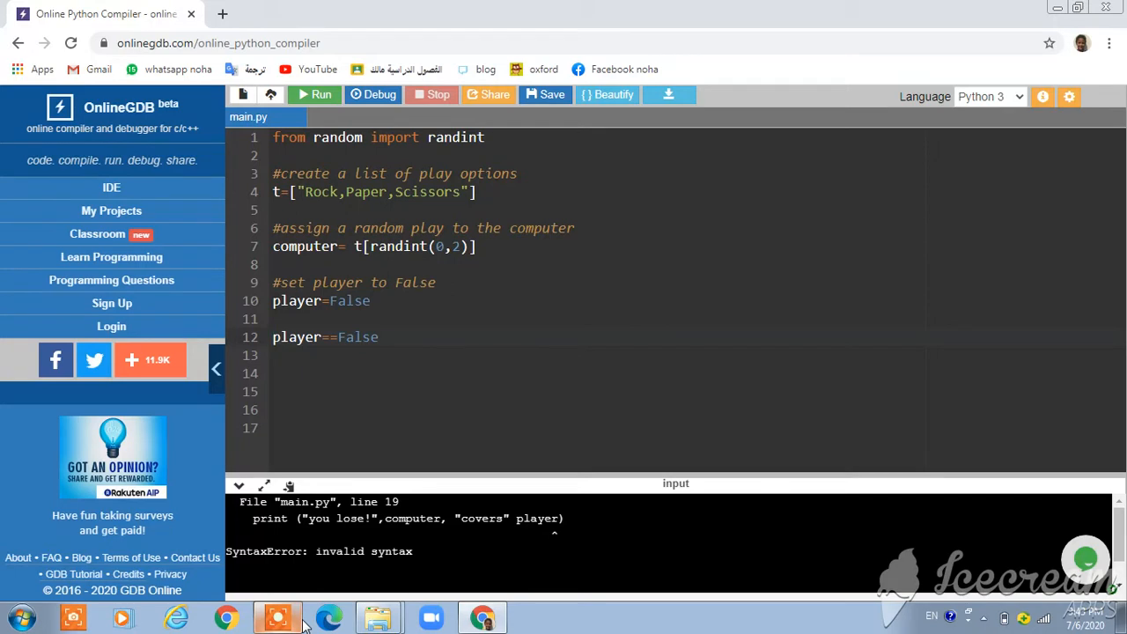
Prefix the line with 'while' to read 'while player==False' and start a new line below.
text(w)
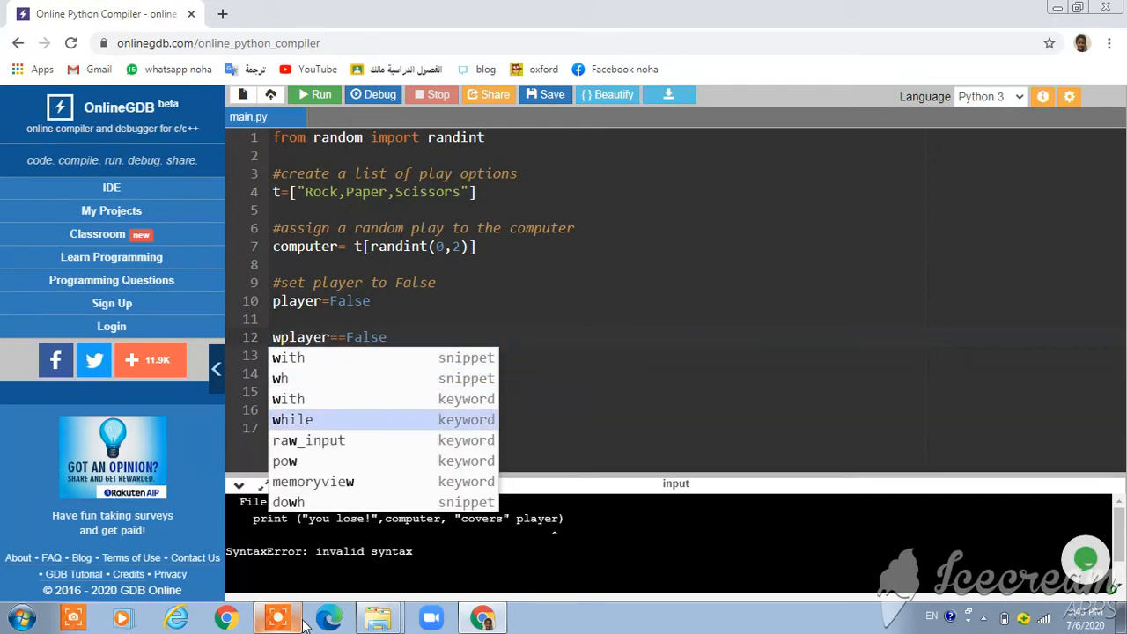
click(292, 419)
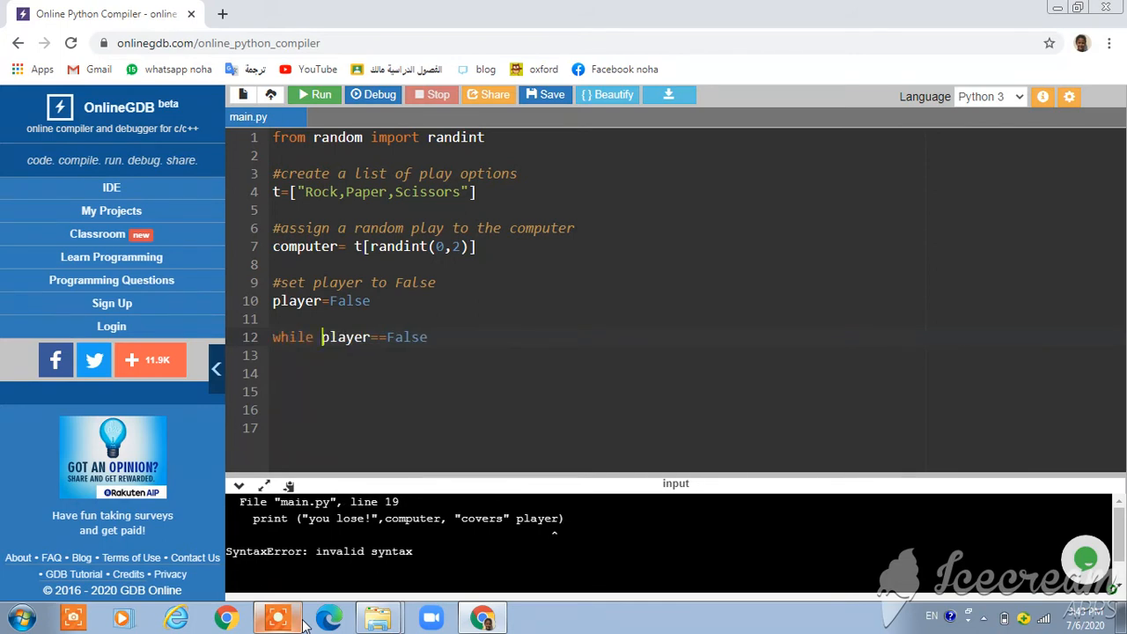
key(enter)
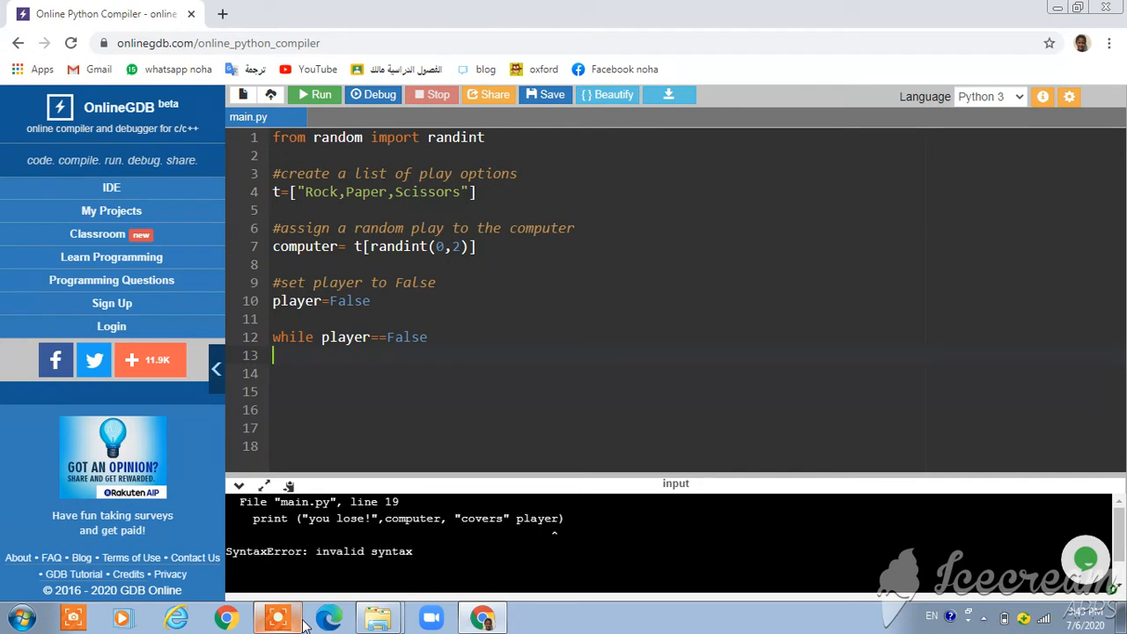
Write the comment '#set player to True' on line 13 and start a new line.
text(#)
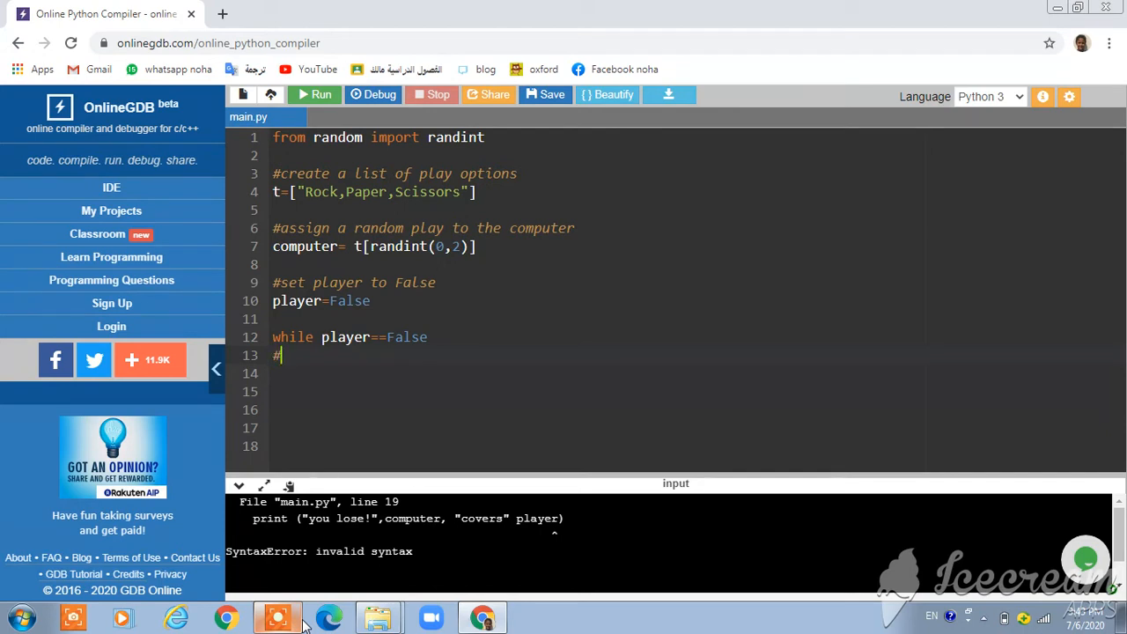
text(set)
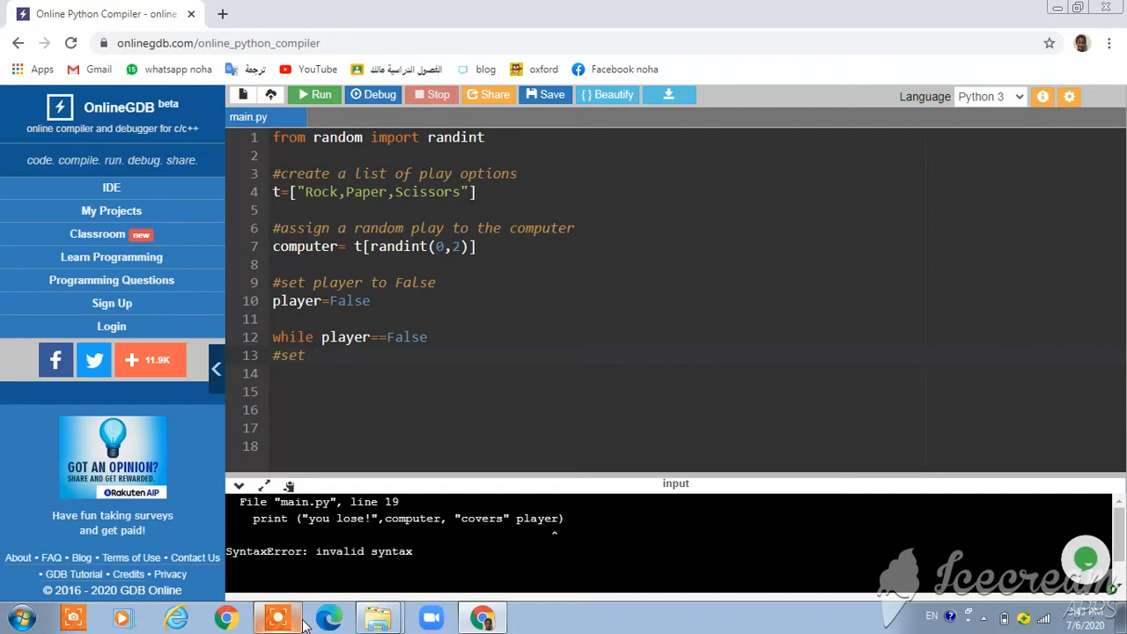
text(player)
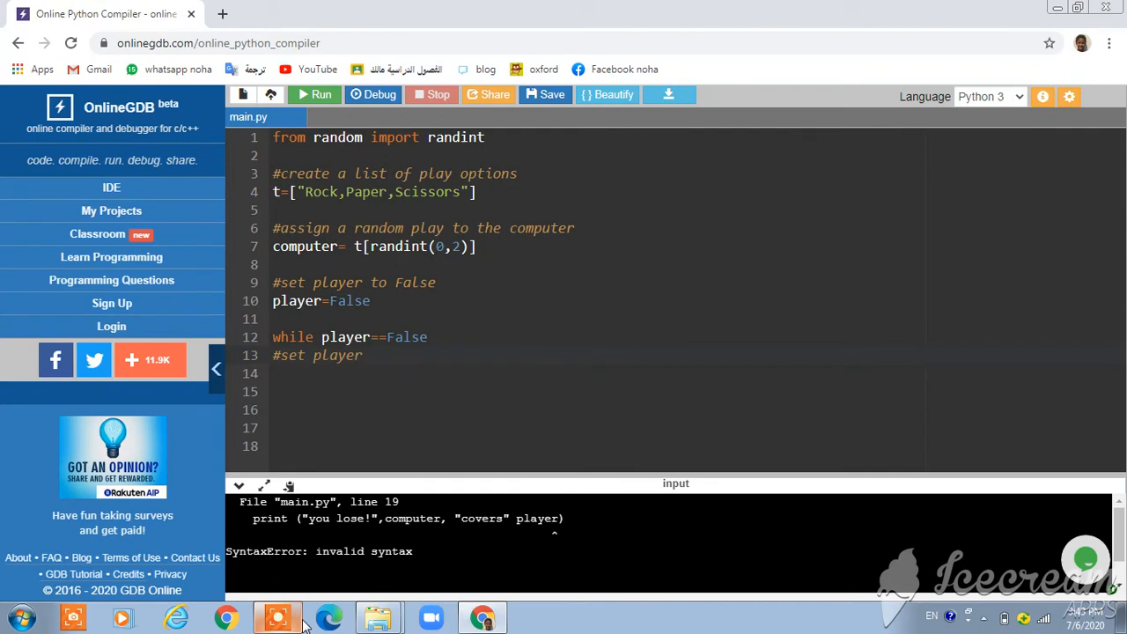
text(to)
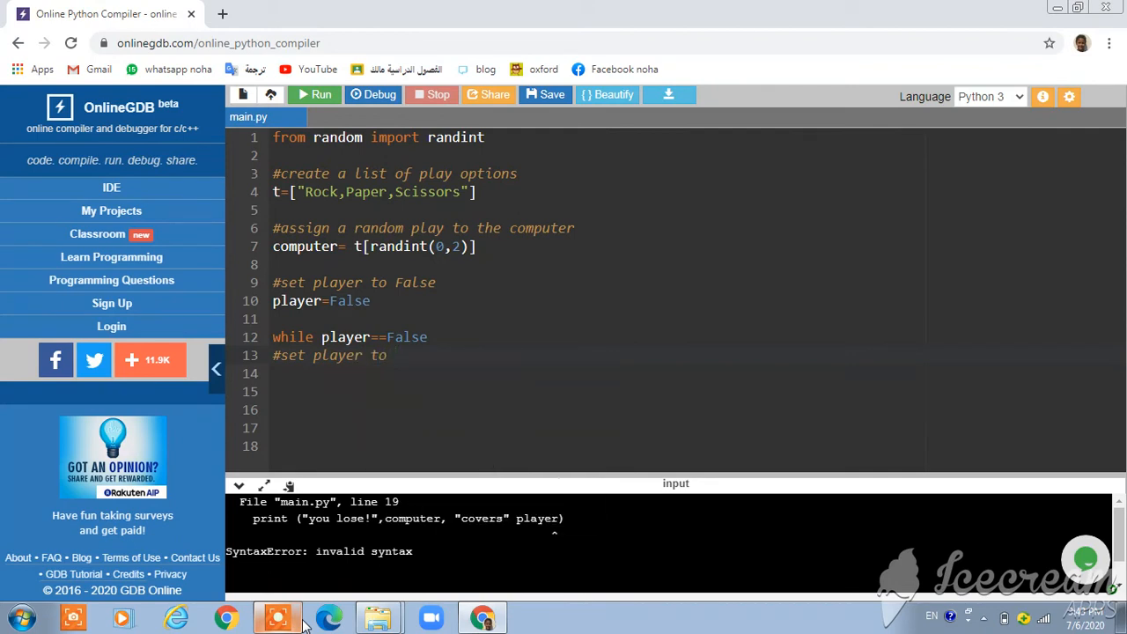
text(true)
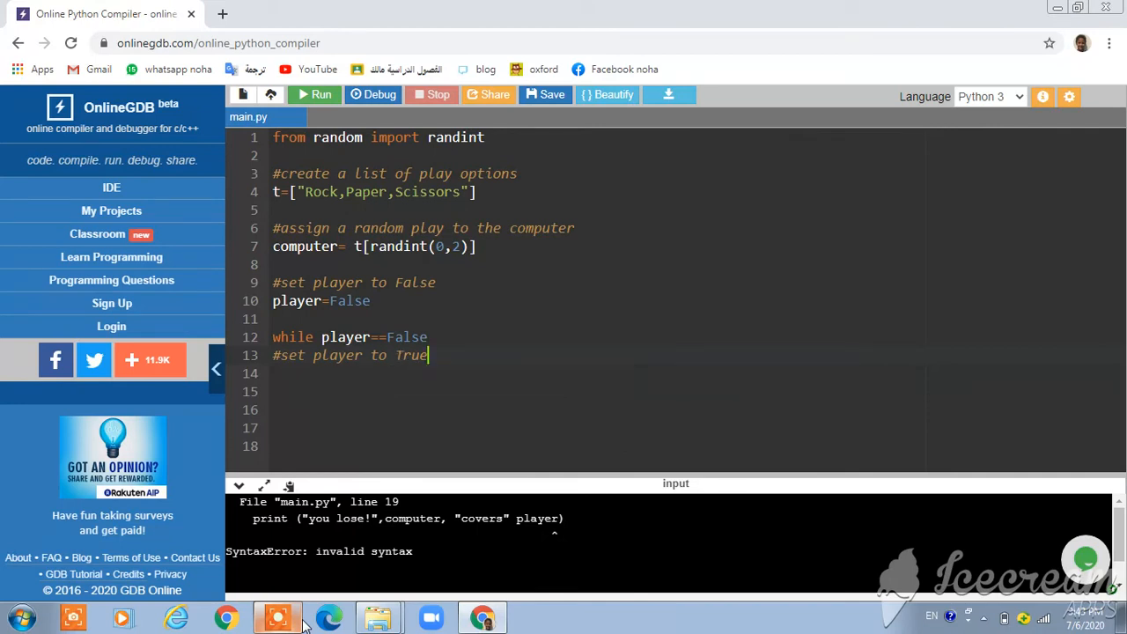
key(enter)
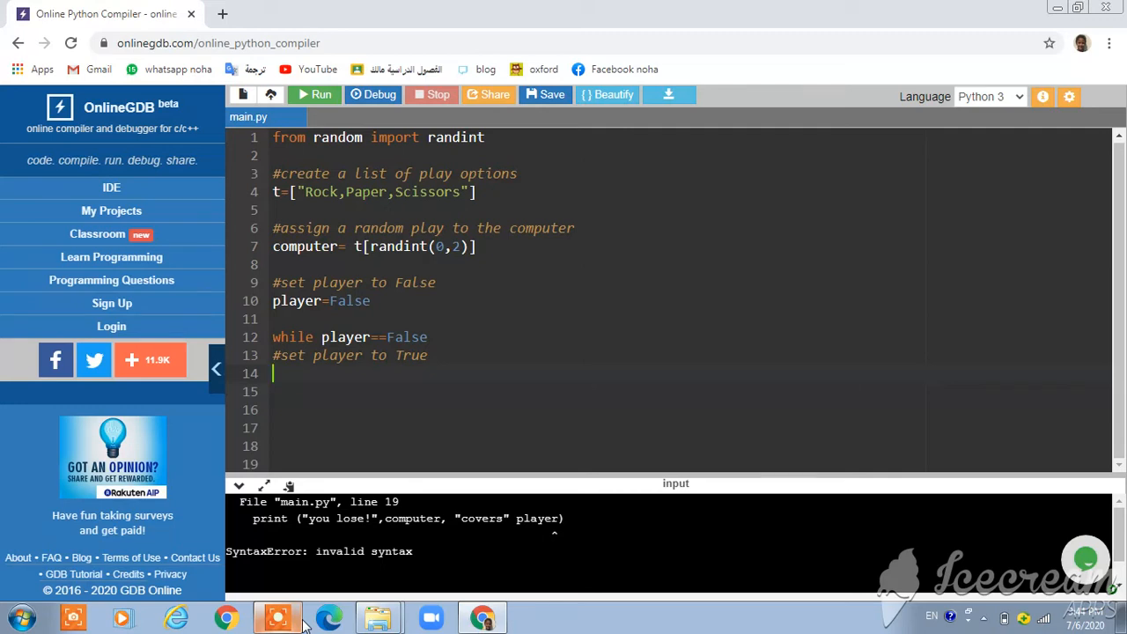
Write 'player = input()' on line 14 with empty parentheses for the prompt.
text(player)
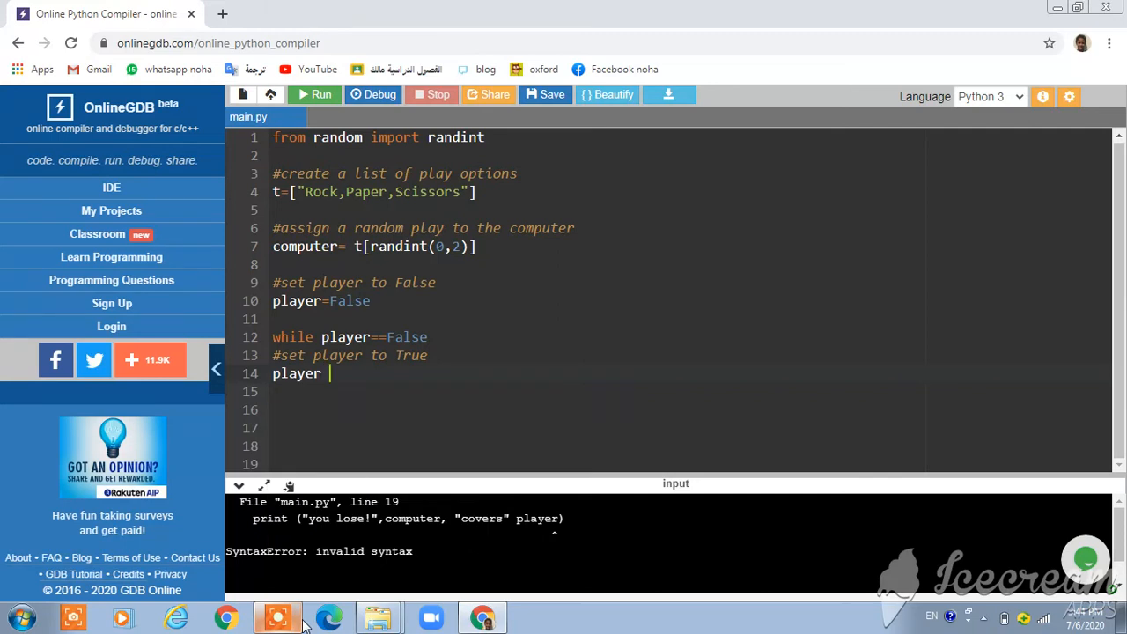
text(=)
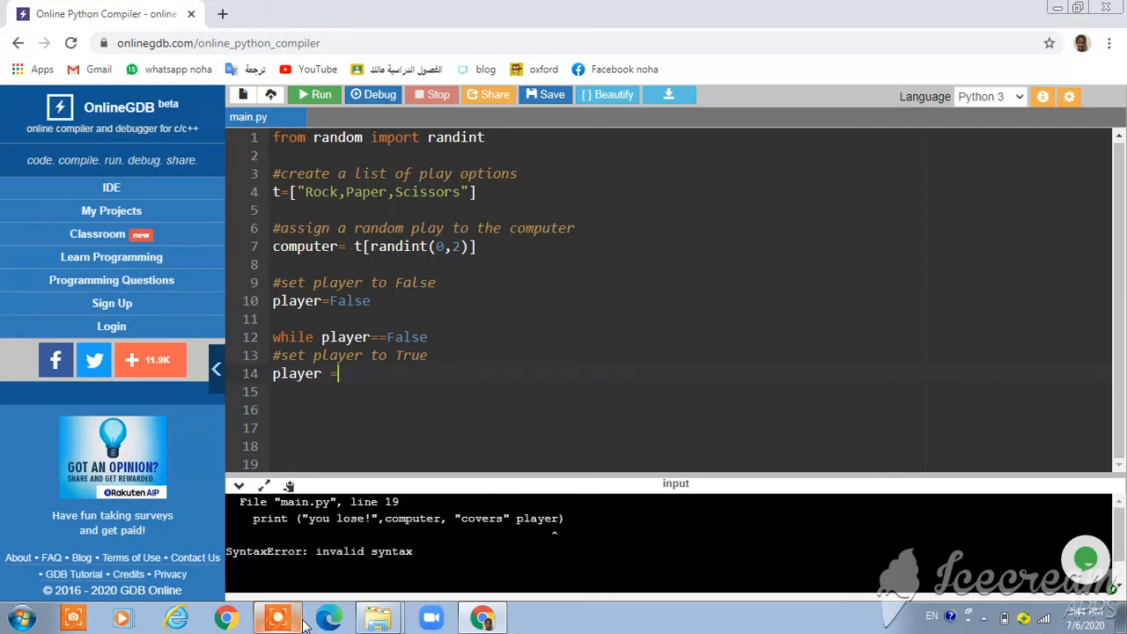
text(in)
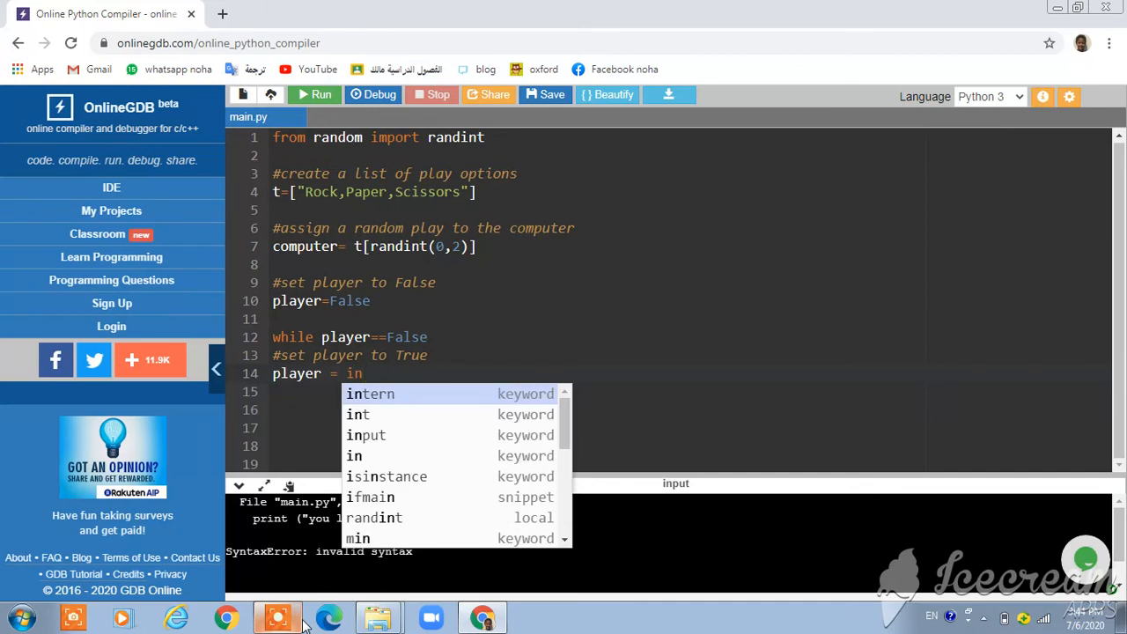
text(put)
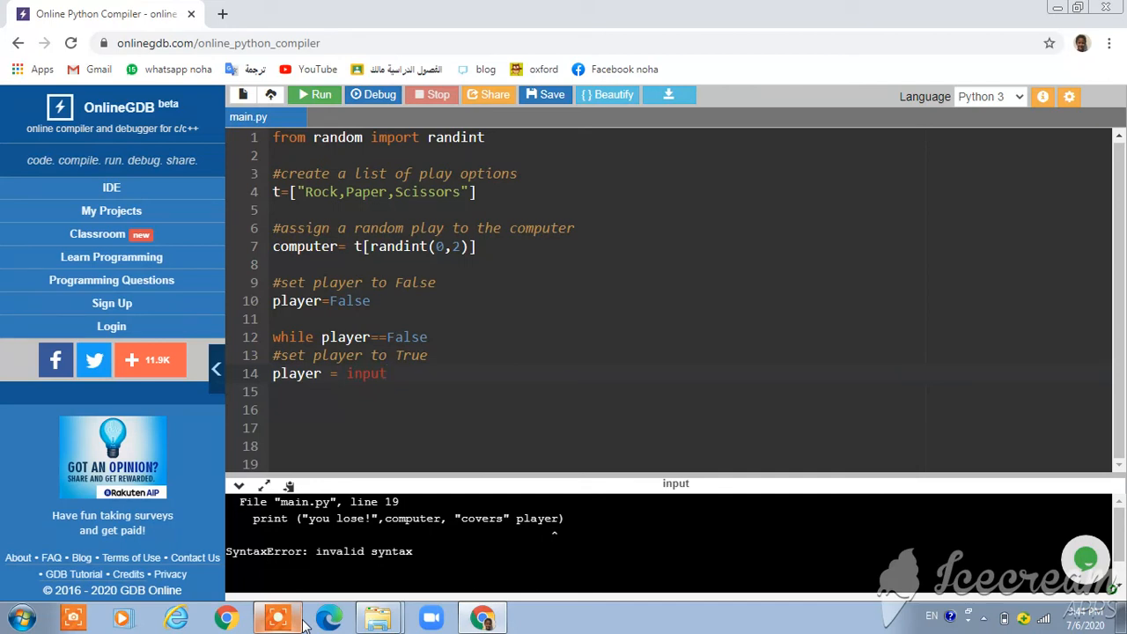
click(387, 373)
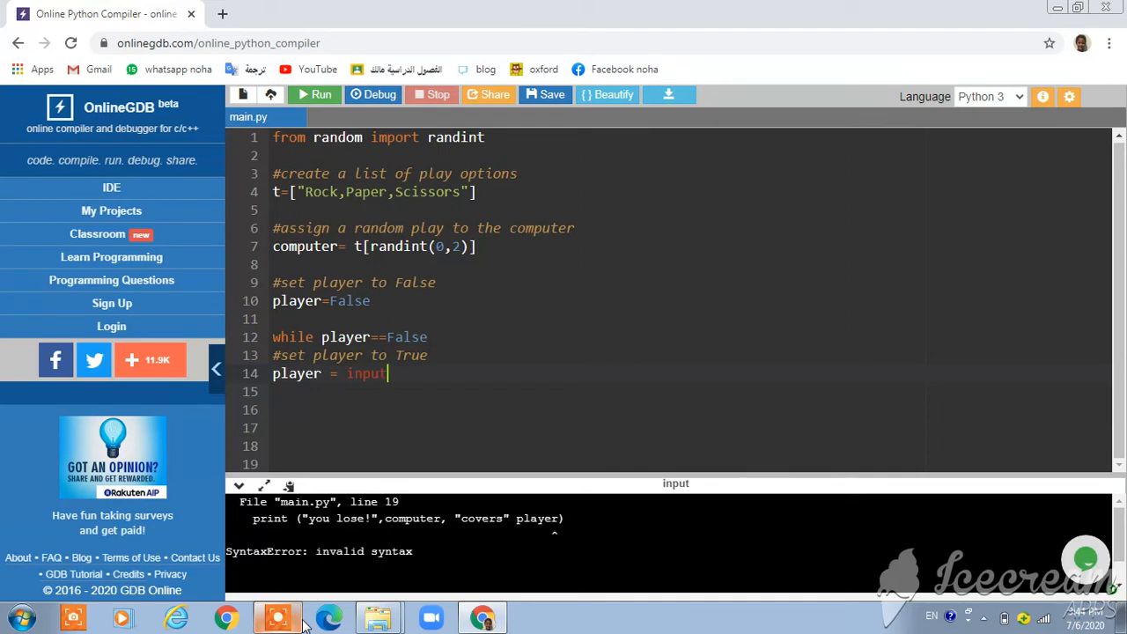
text(())
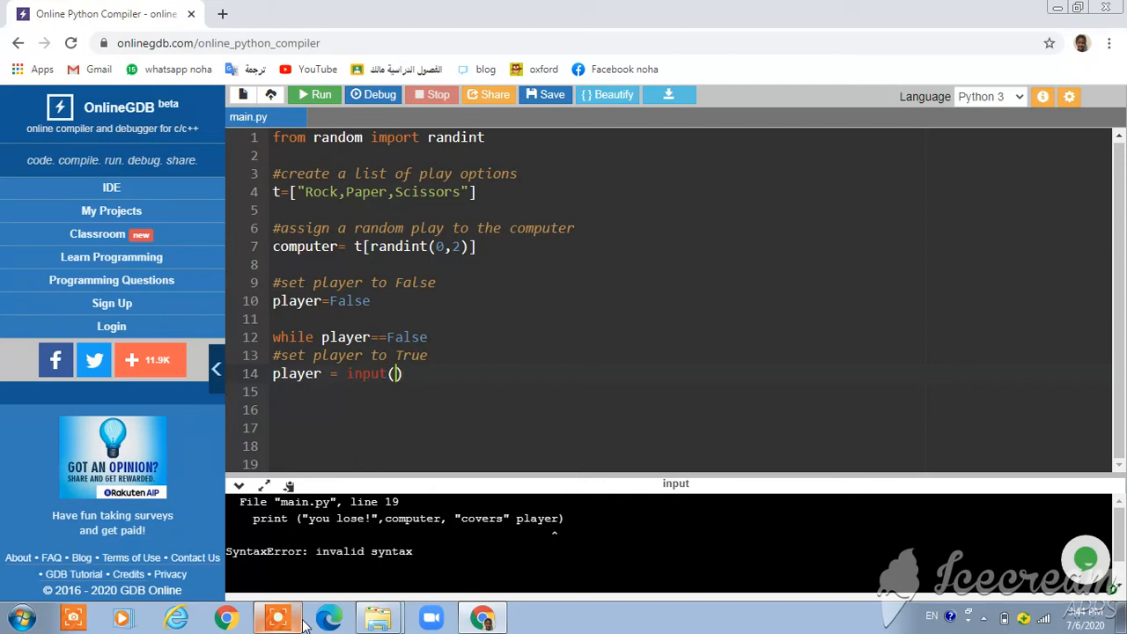
Begin the quoted prompt string "Rock,Paper," inside the input call.
text(")
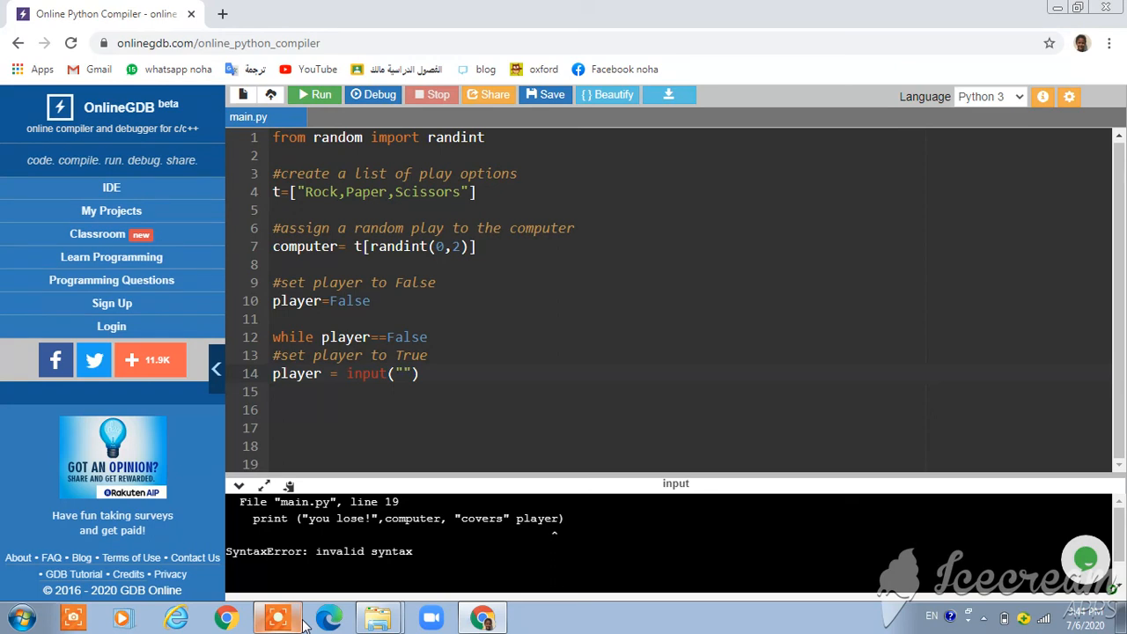
text(r)
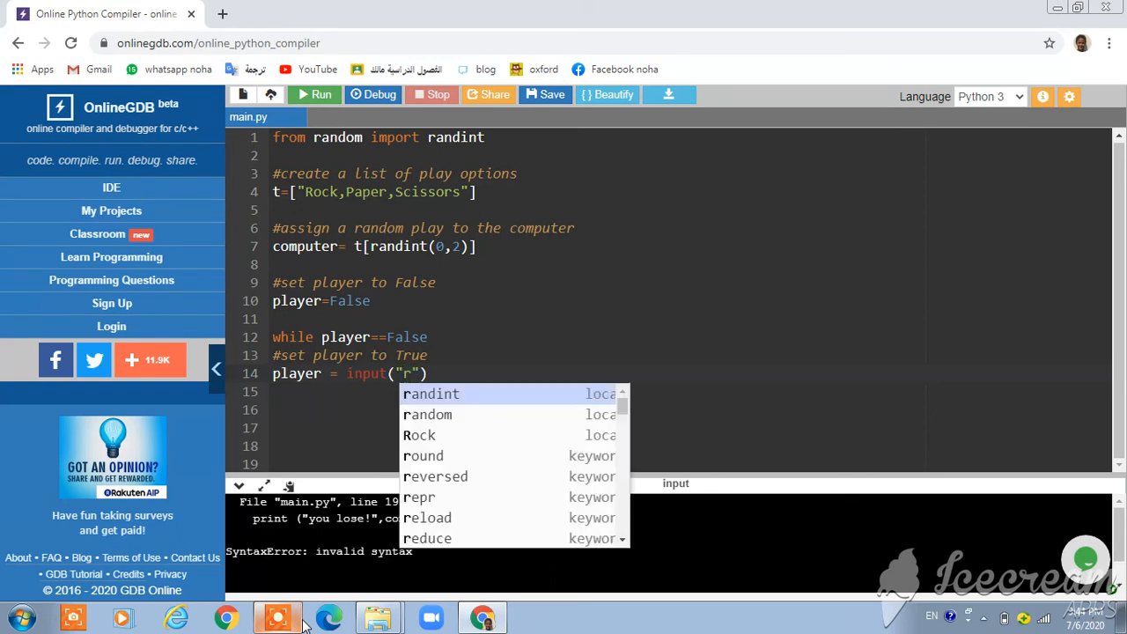
text(ock)
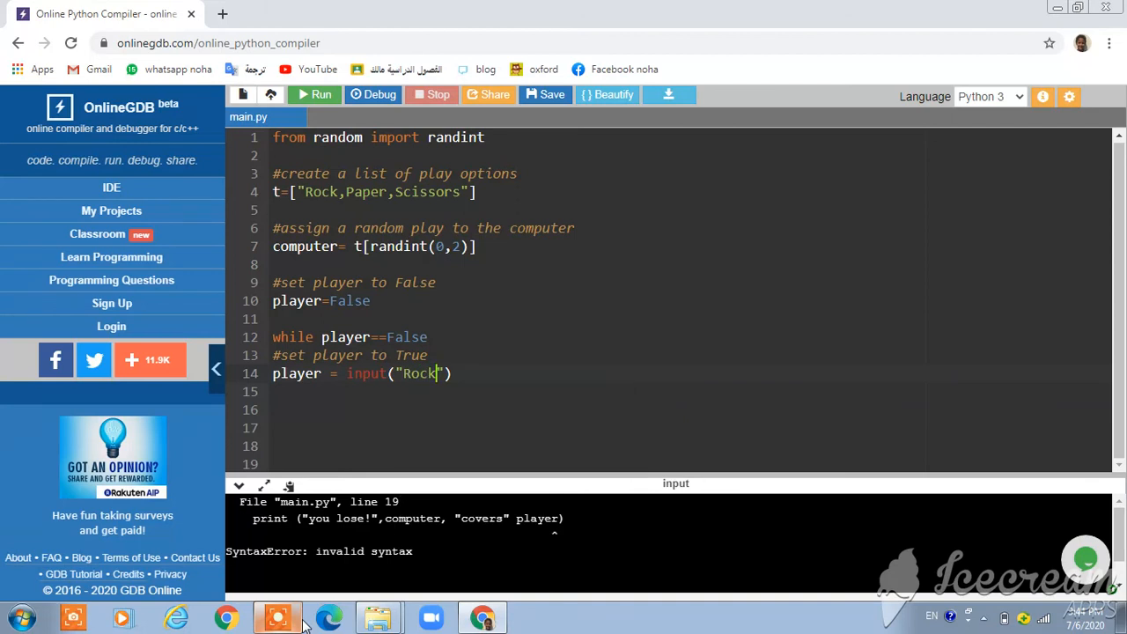
text(,)
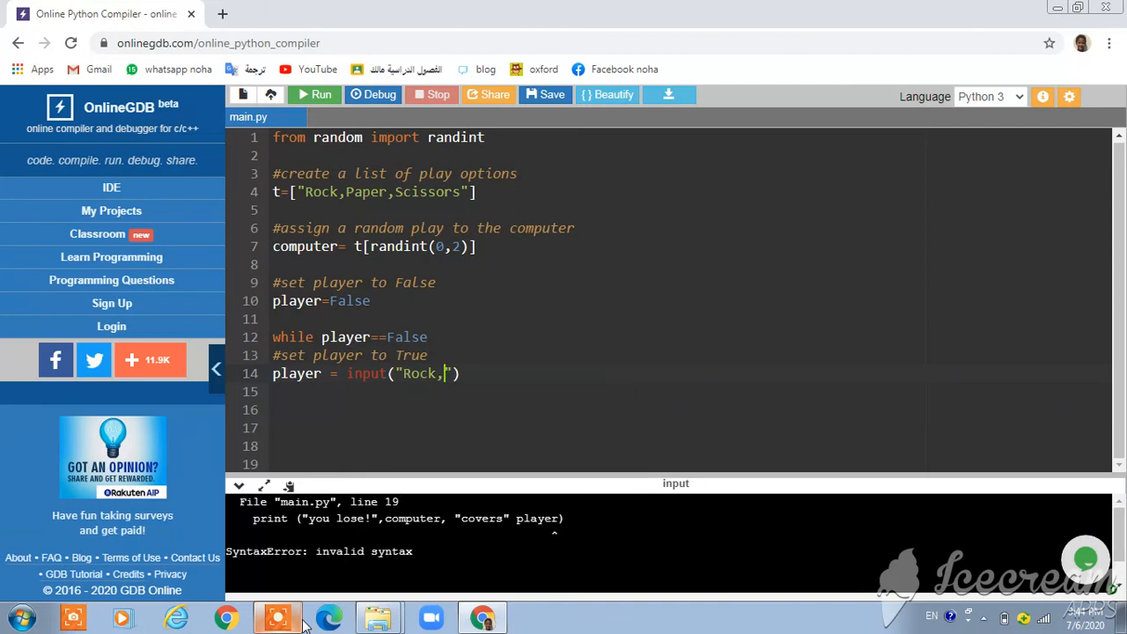
text(per)
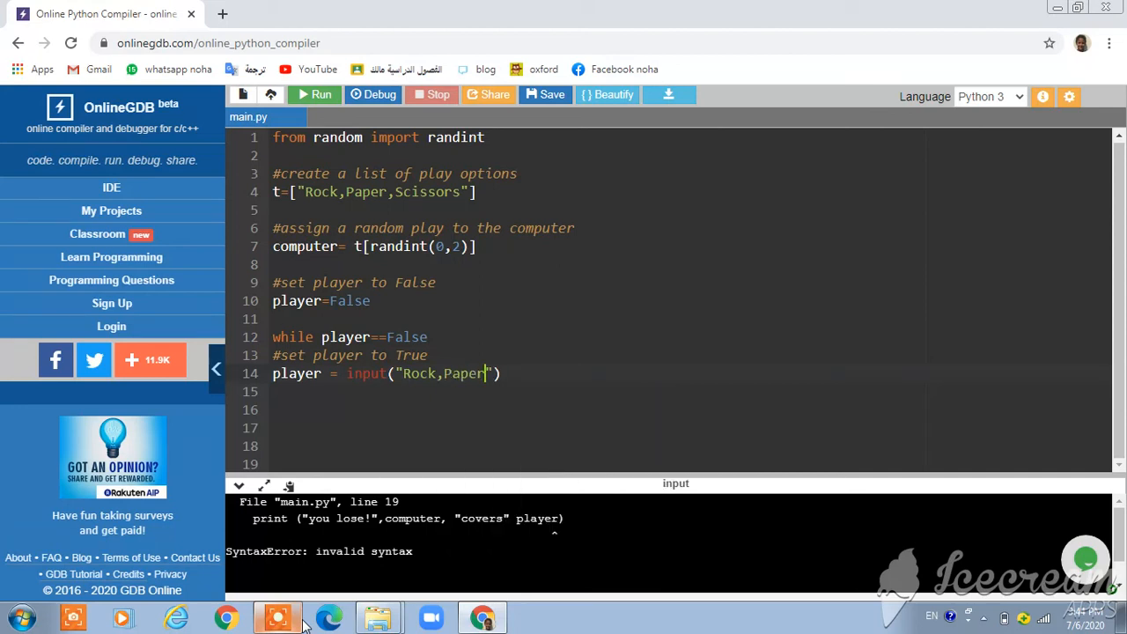
text(,)
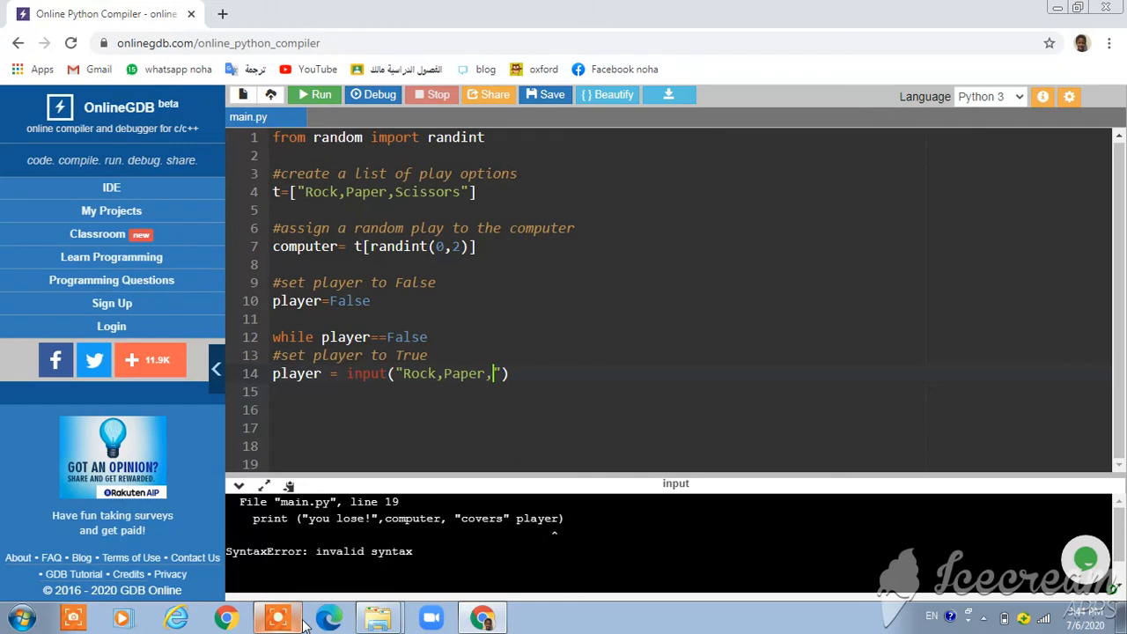